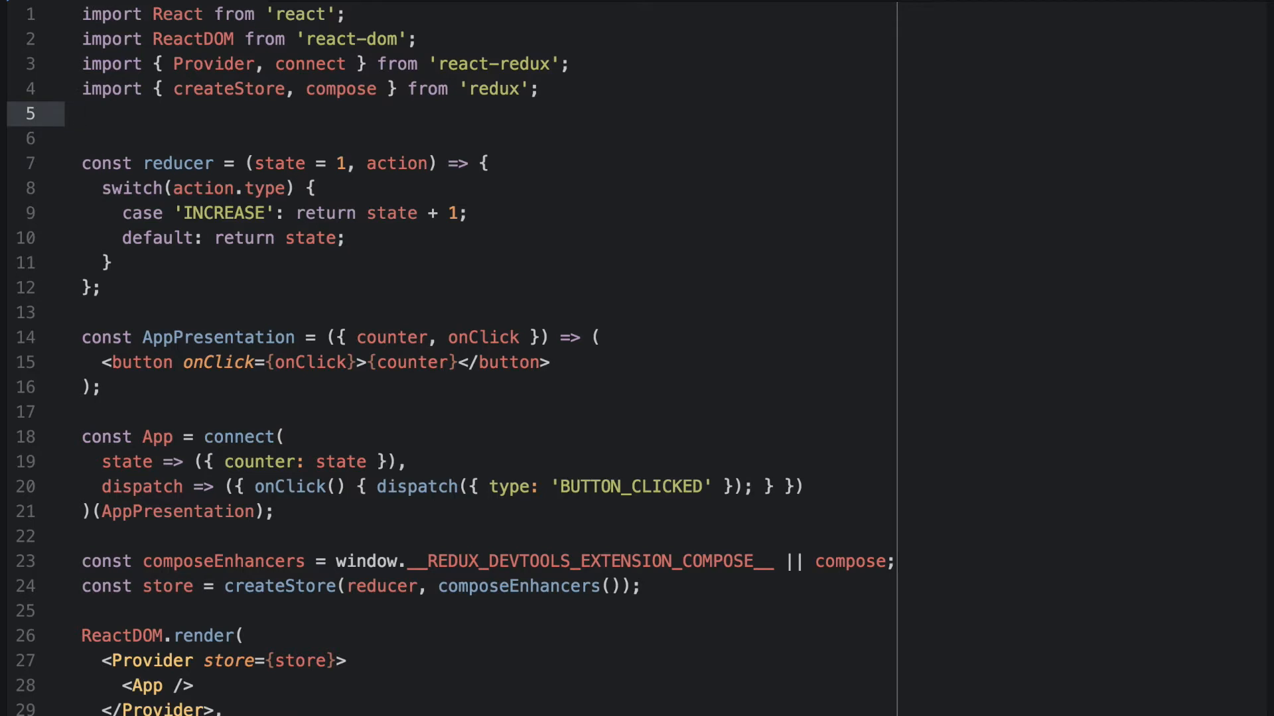
- Add the line import createSagaMiddleware from 'redux-saga'; below the redux import
text(import crea)
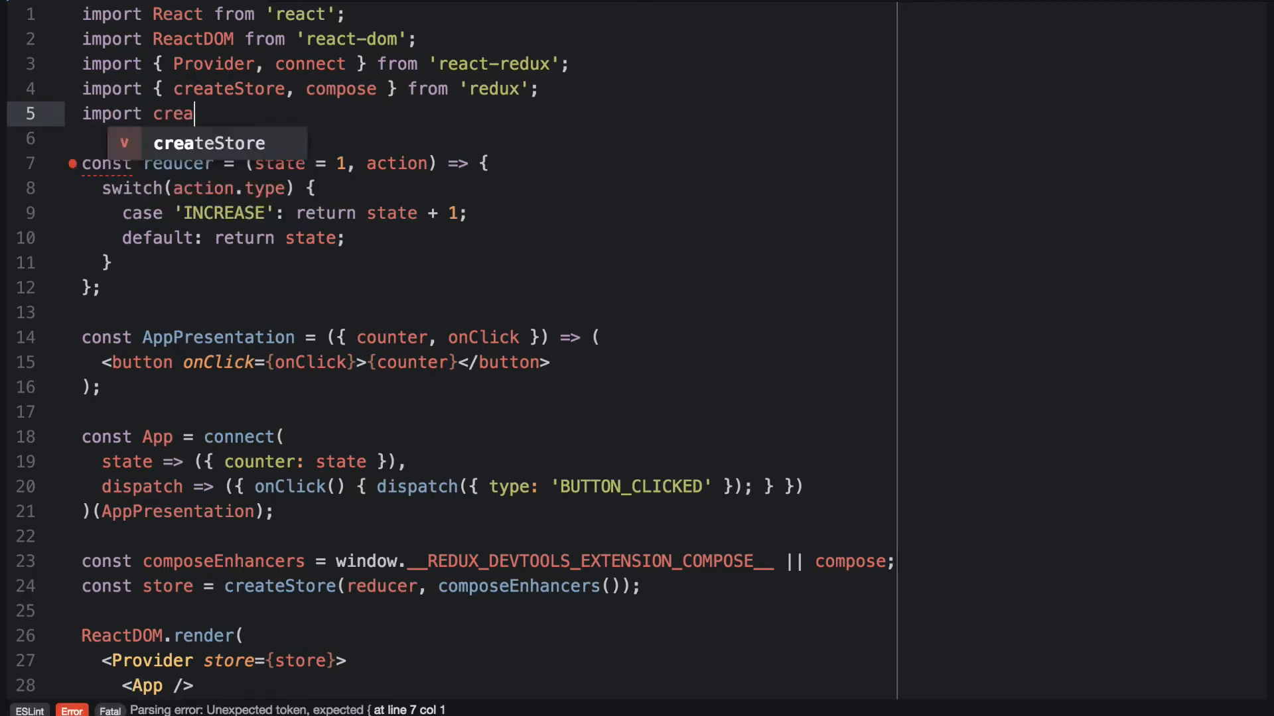
text(te)
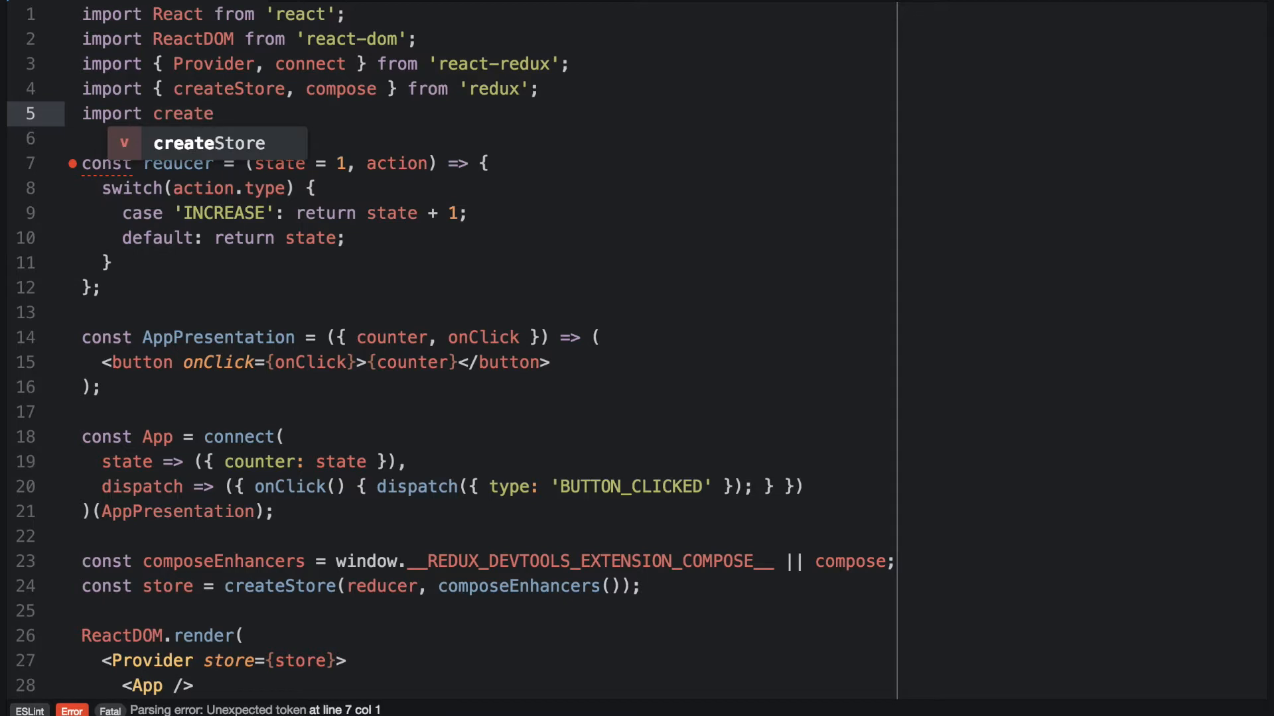
text(S)
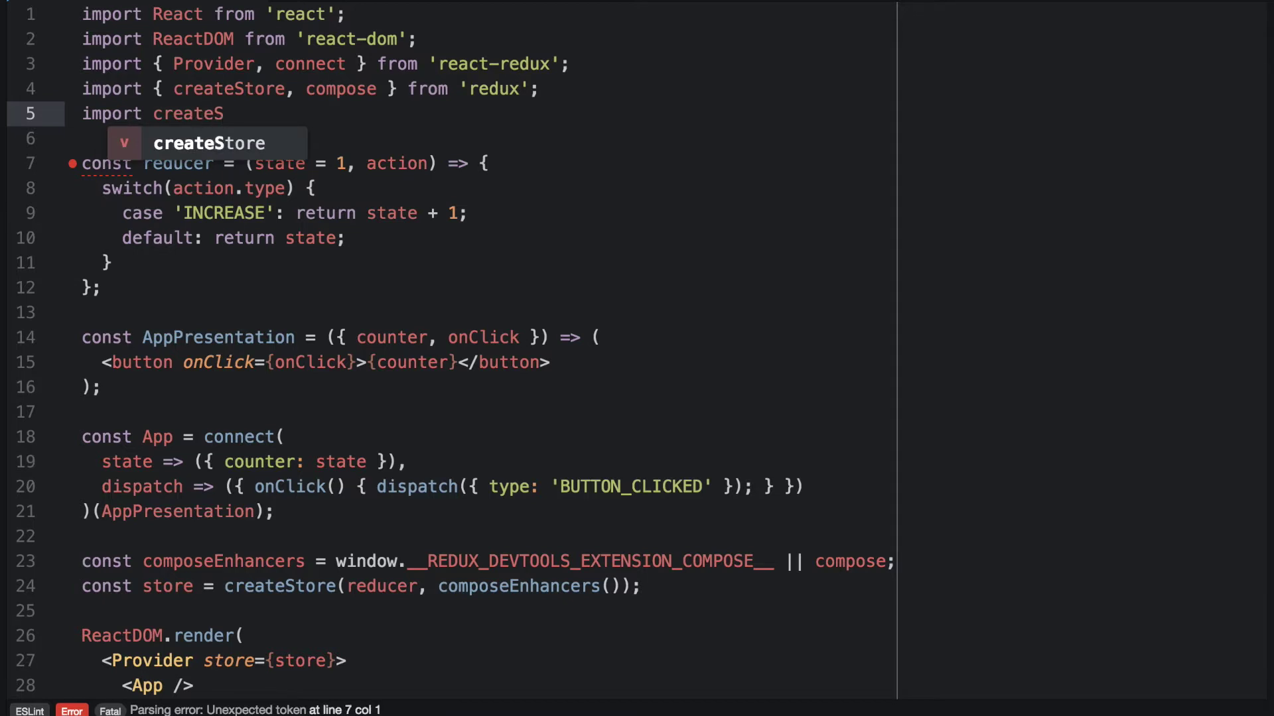
text(agaMiddl)
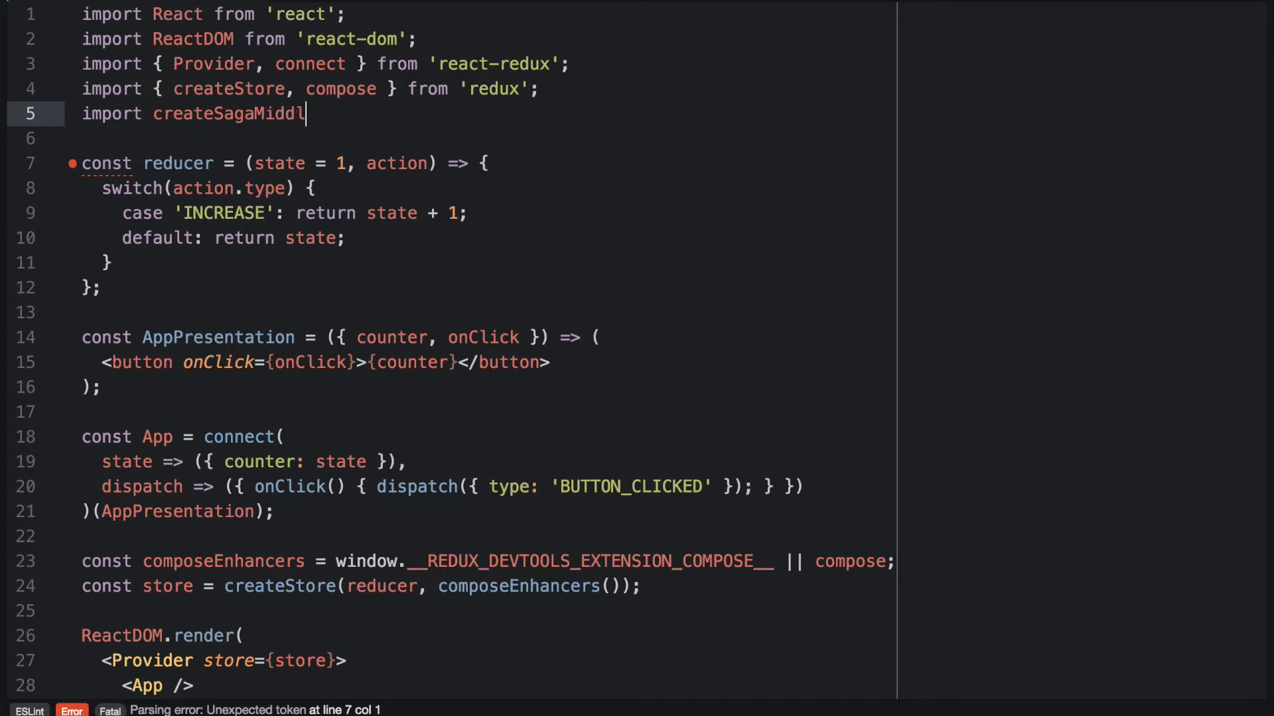
text(e f)
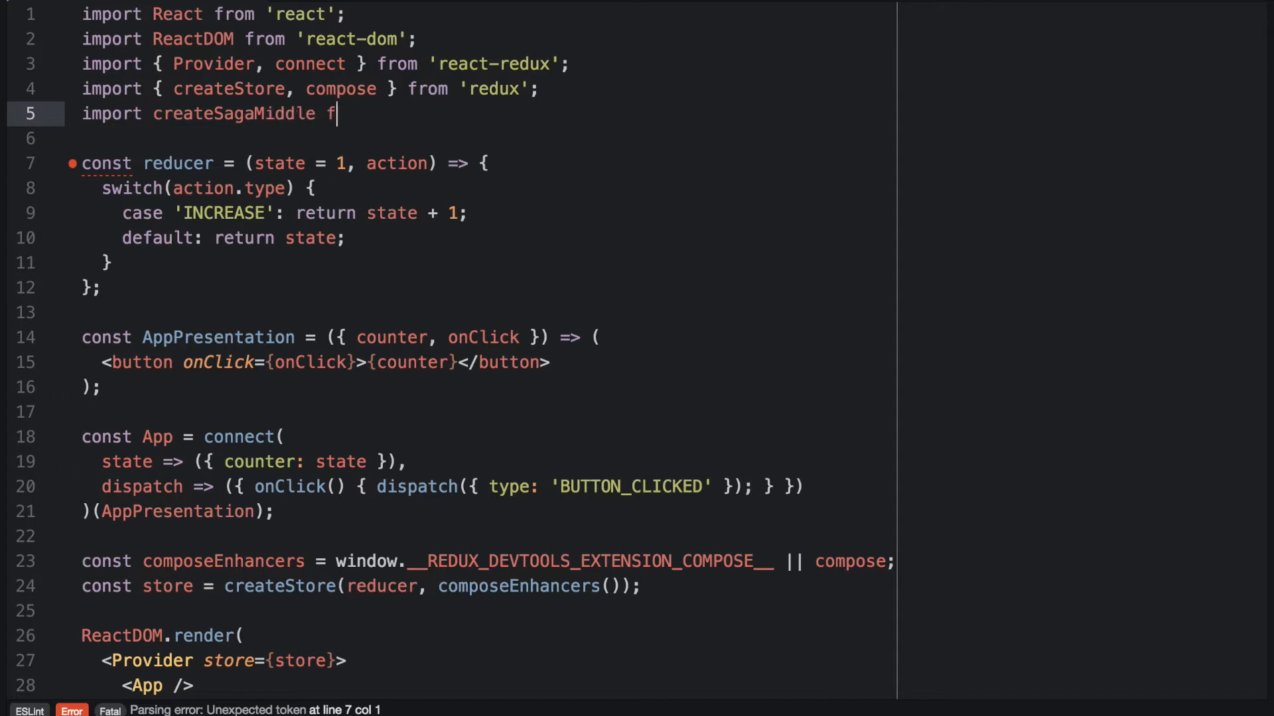
text(rom ')
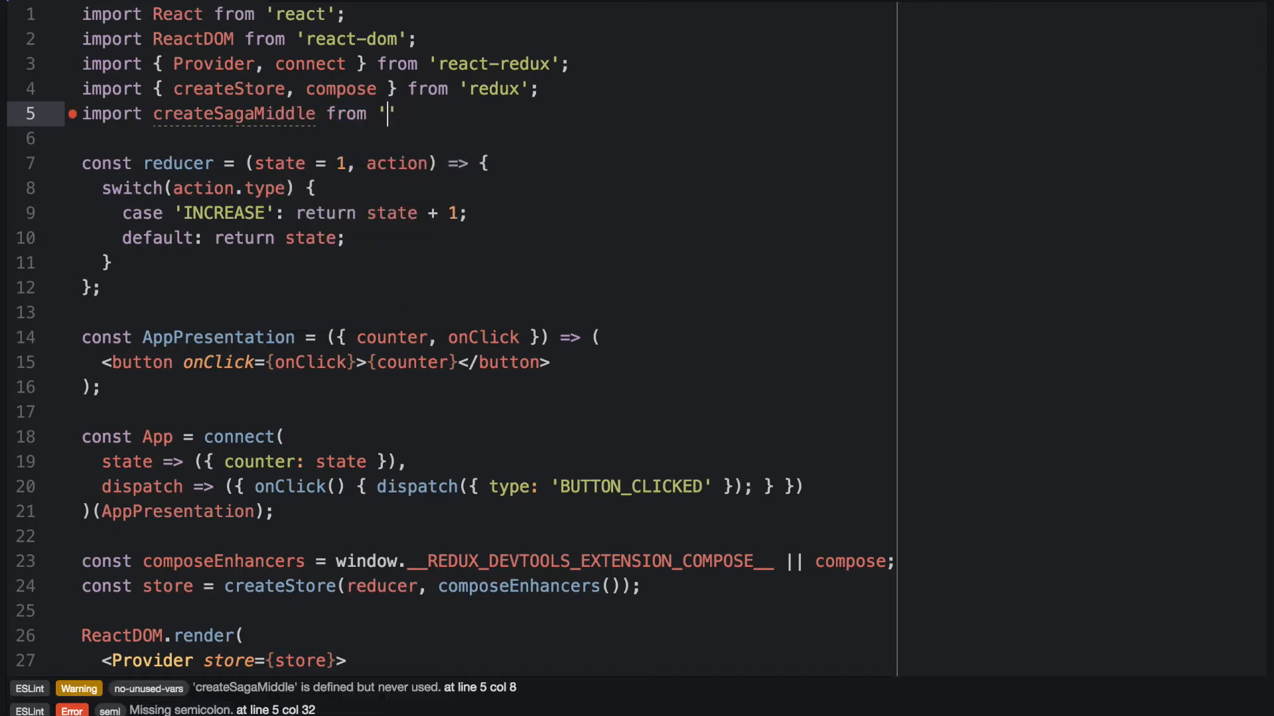
text(redux)
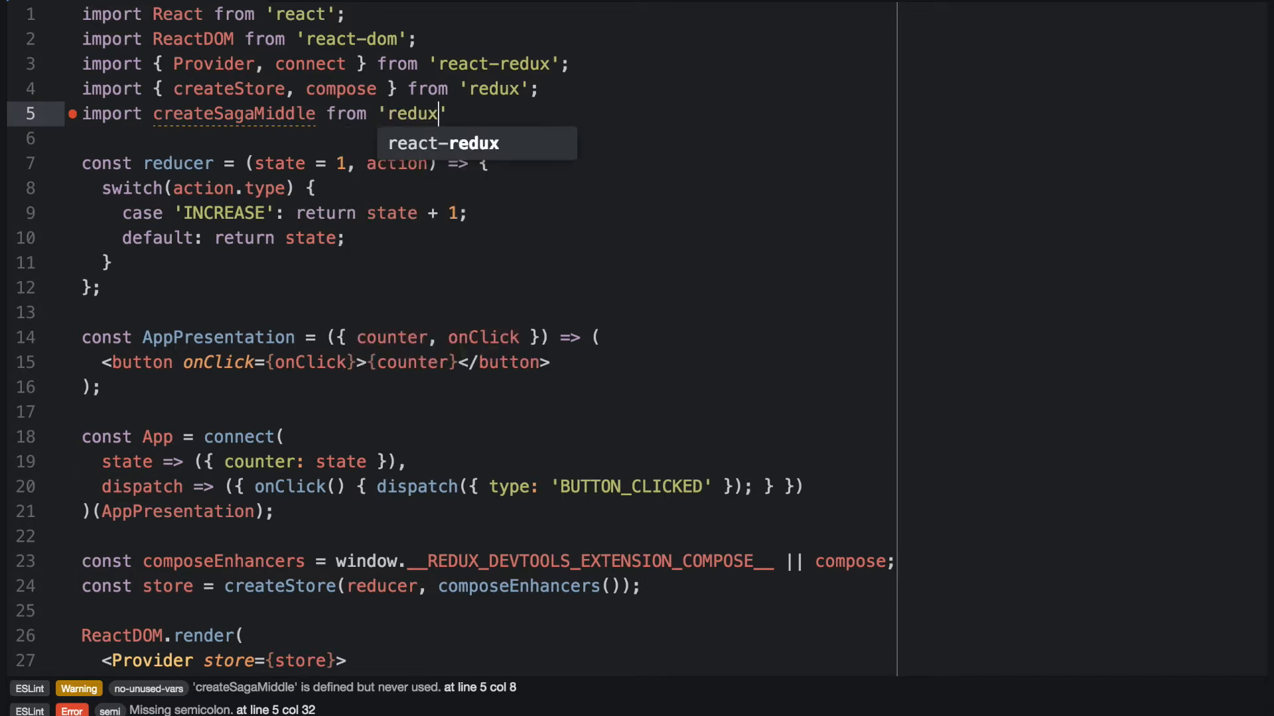
text(-saga)
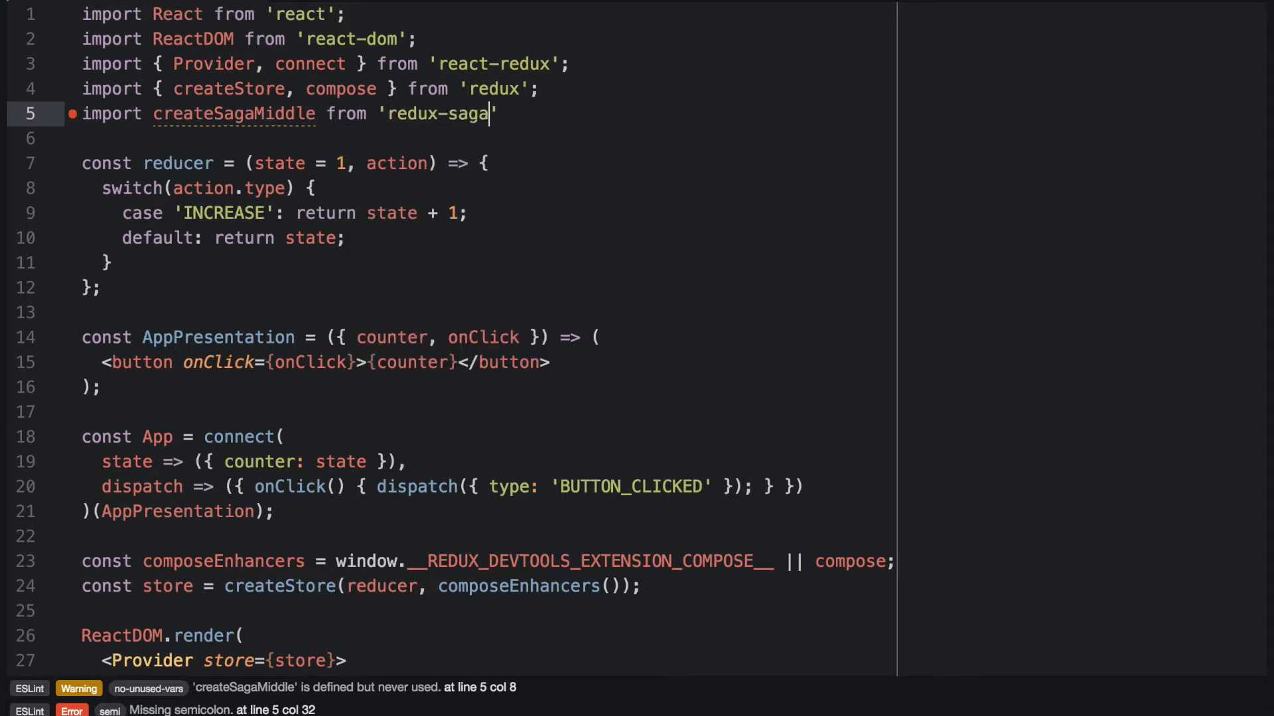
text(;)
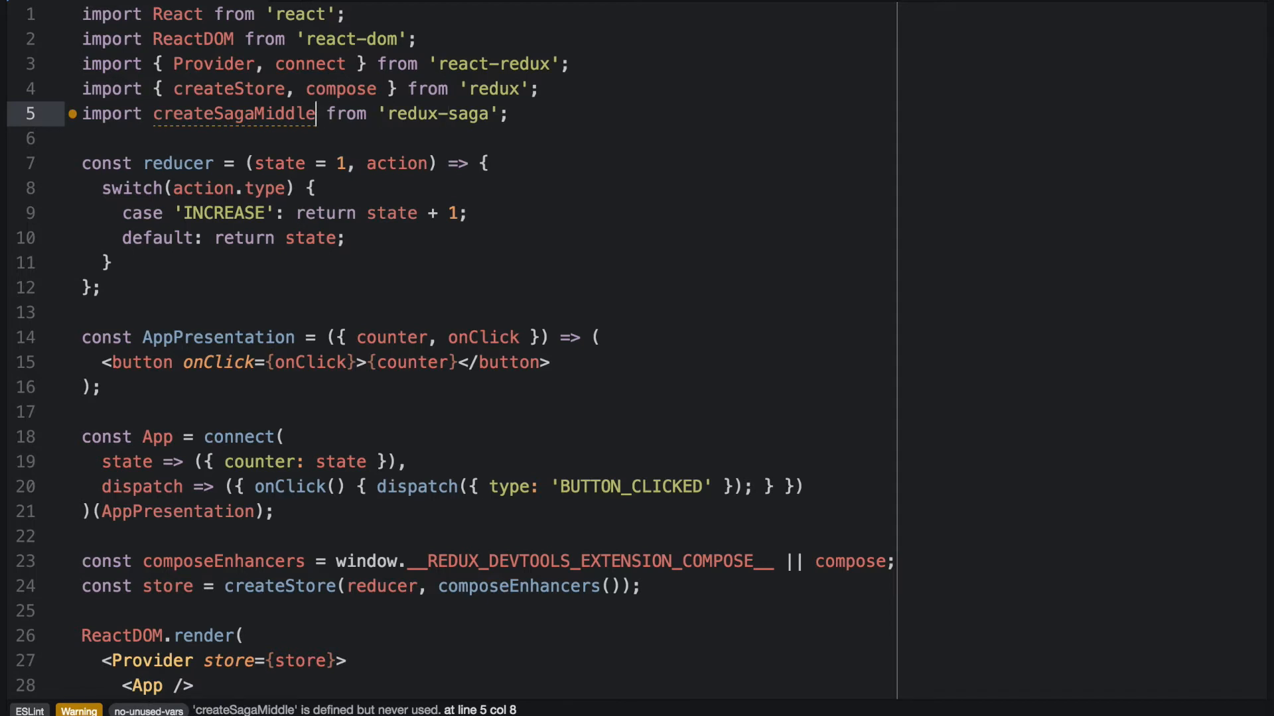
text(ware)
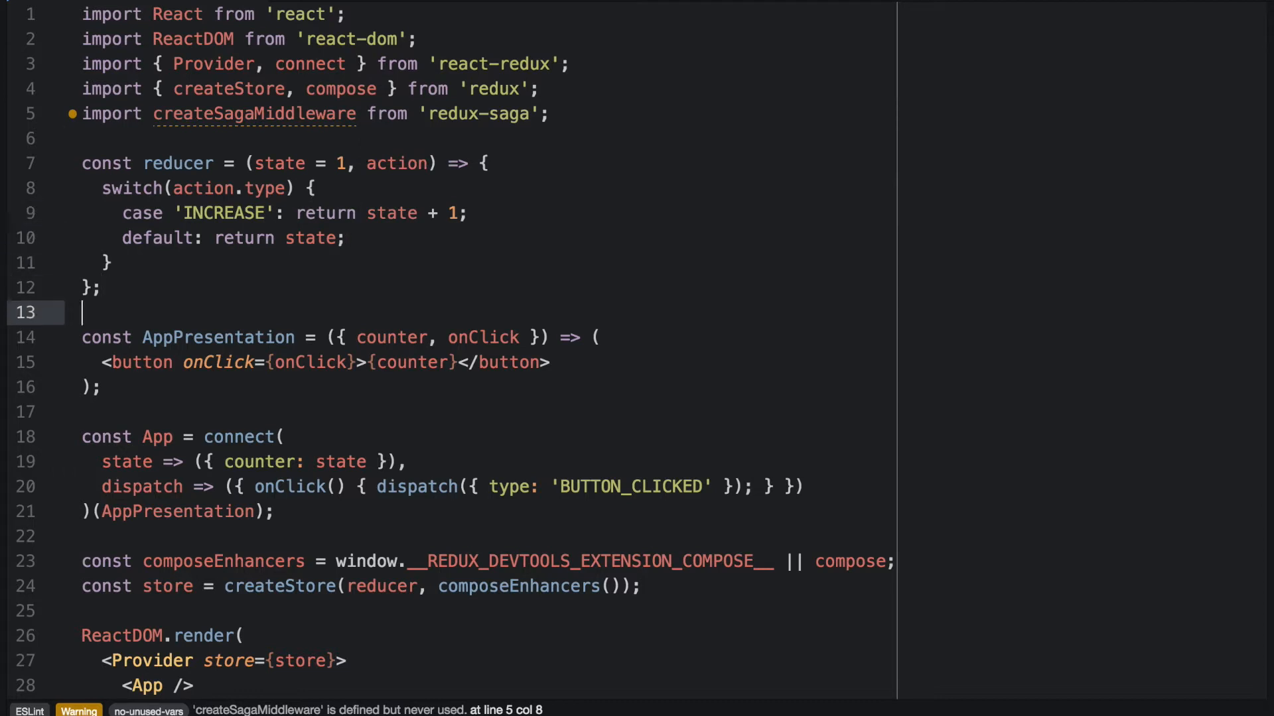
- Declare const saga = createSagaMiddleware(); on a new line above composeEnhancers
key(Enter)
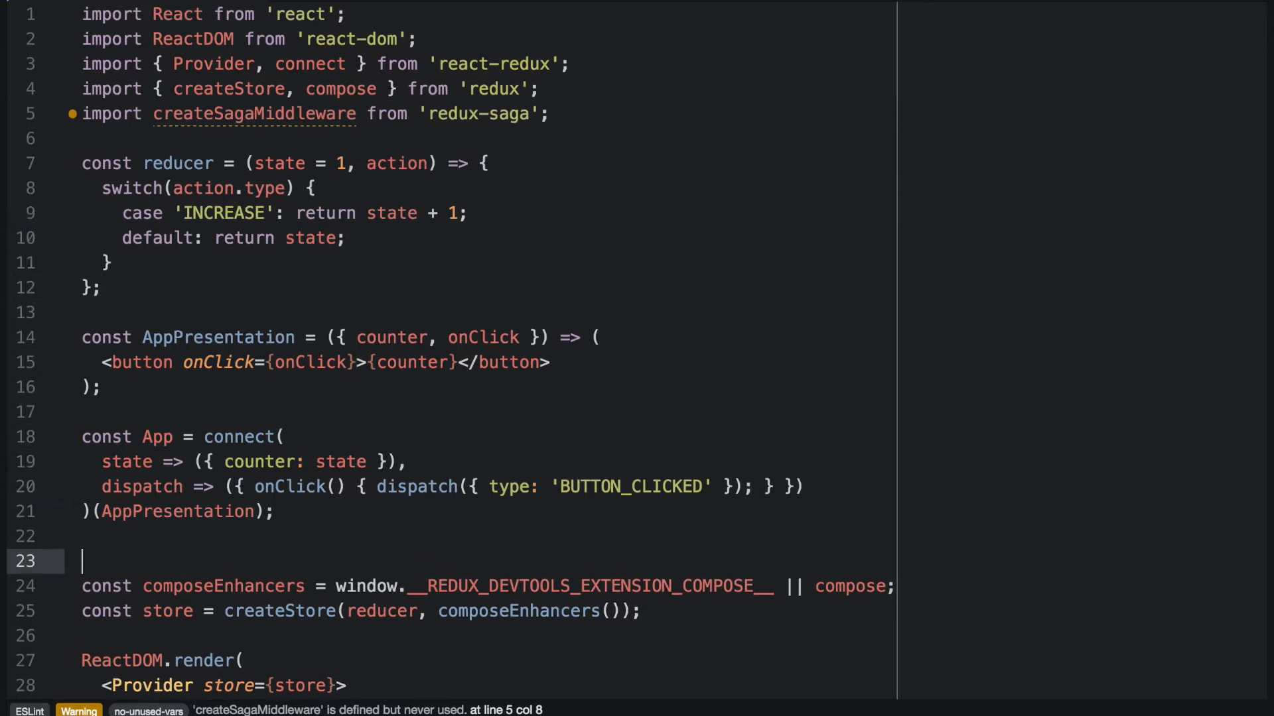
text(const saga)
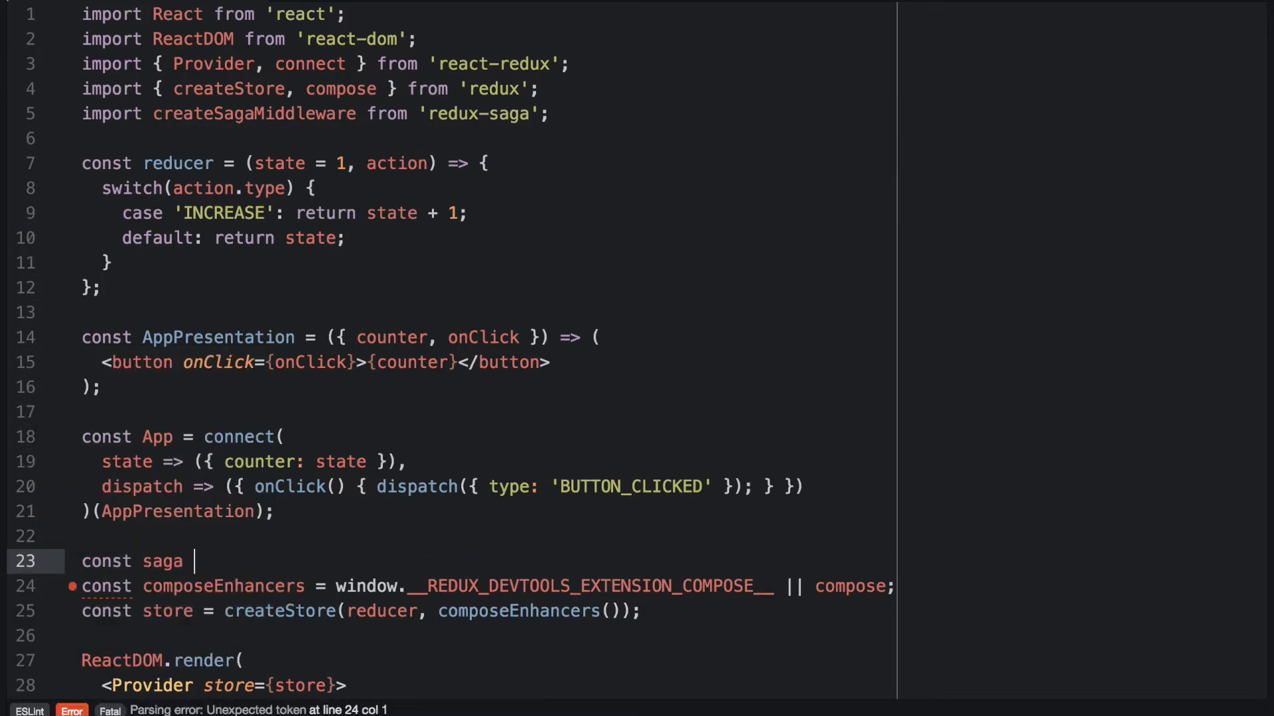
text(= crea)
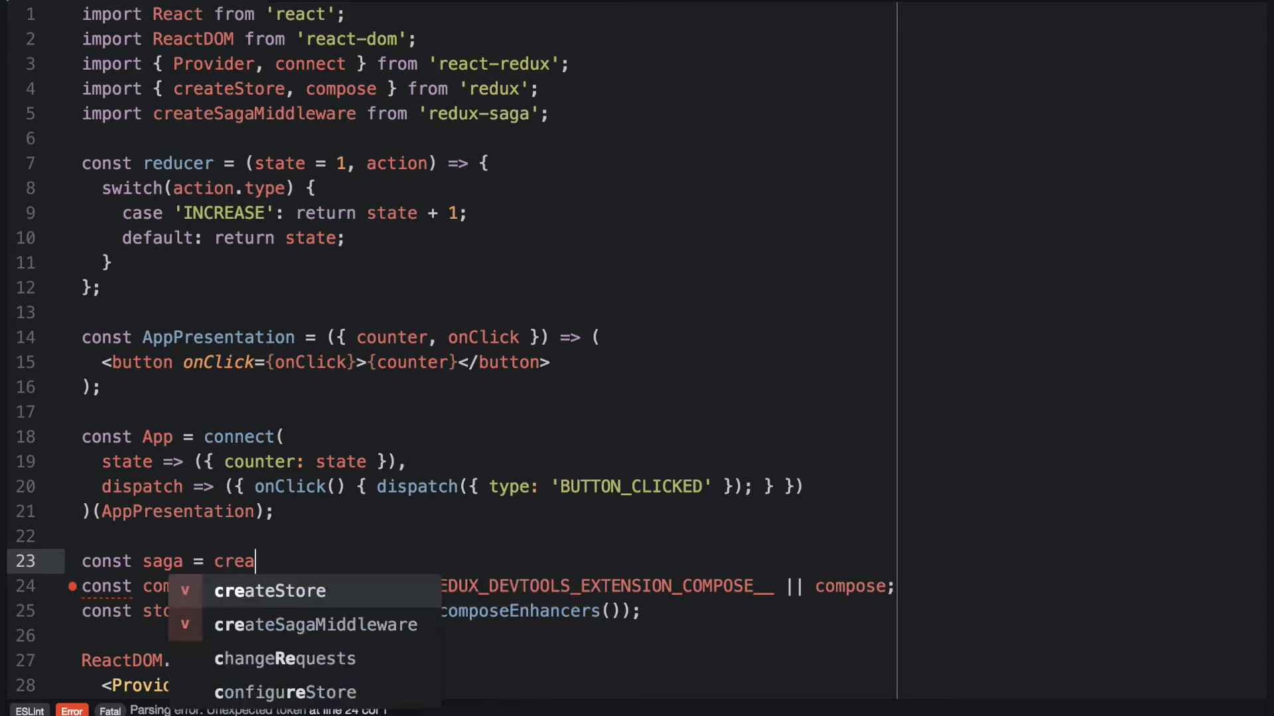
click(316, 625)
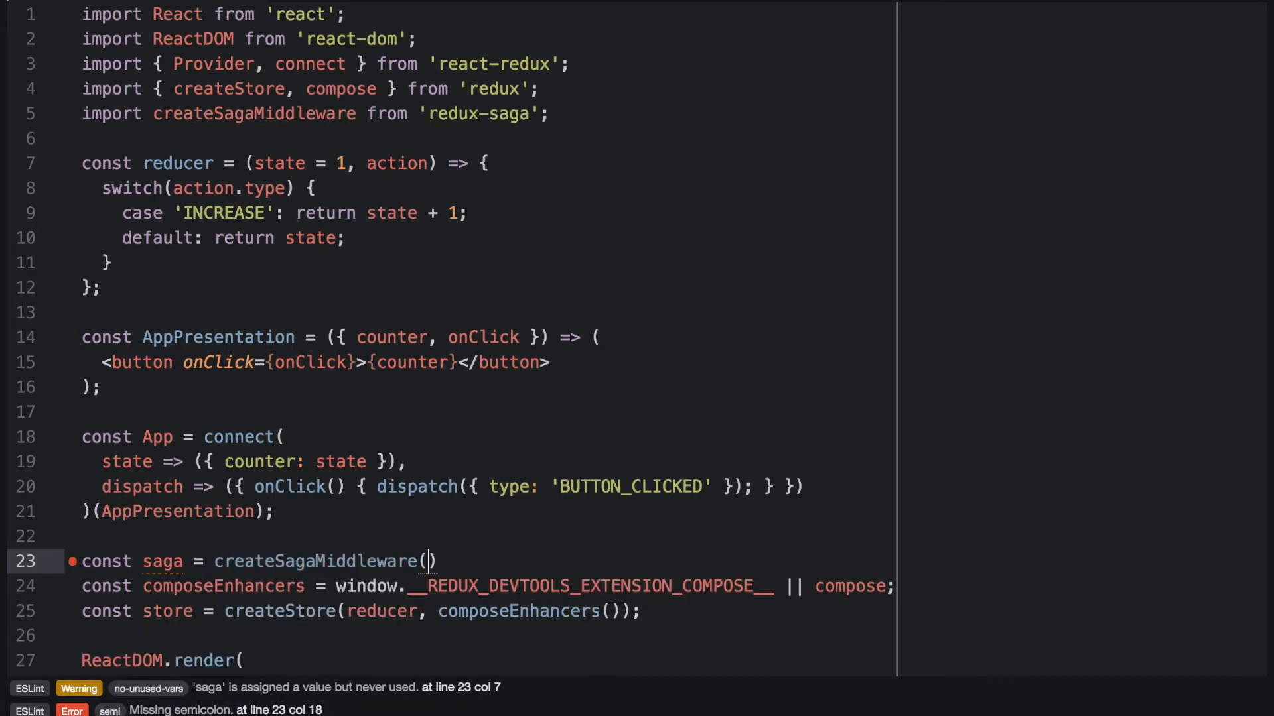
text(;)
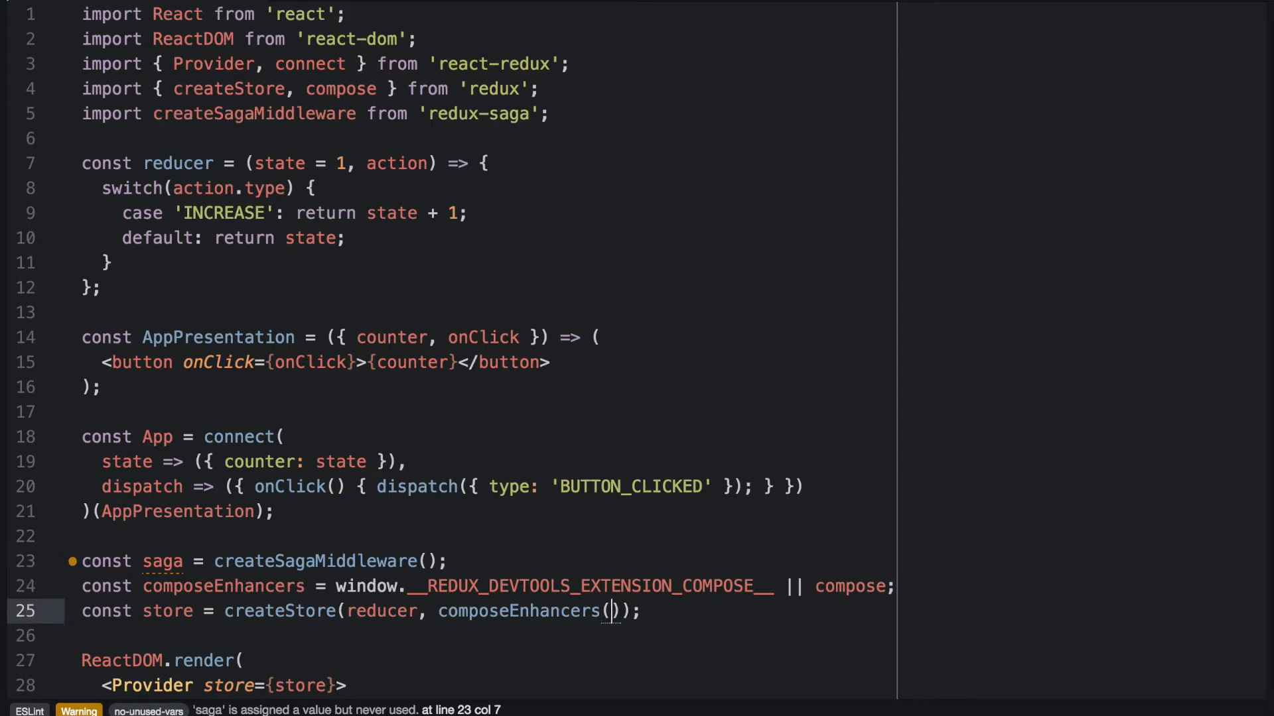
- Pass applyMiddleware(saga) into composeEnhancers and import applyMiddleware from 'redux'
text(apply)
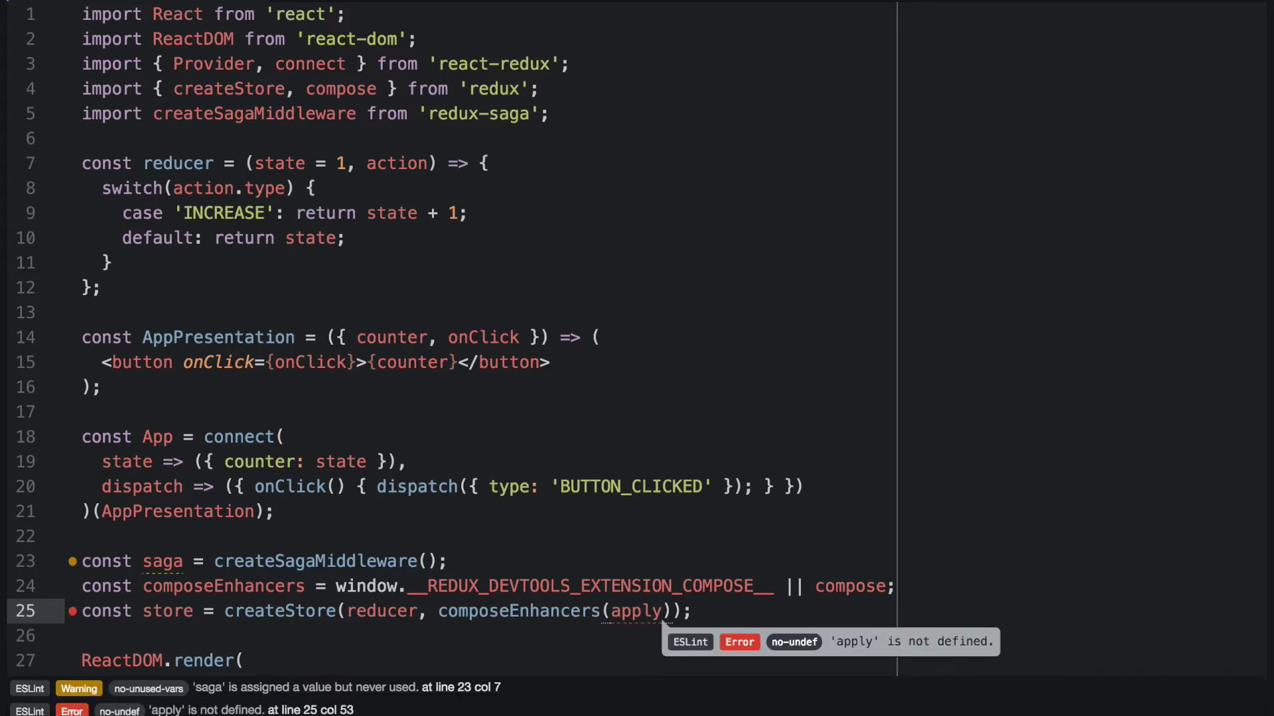
text(Middle)
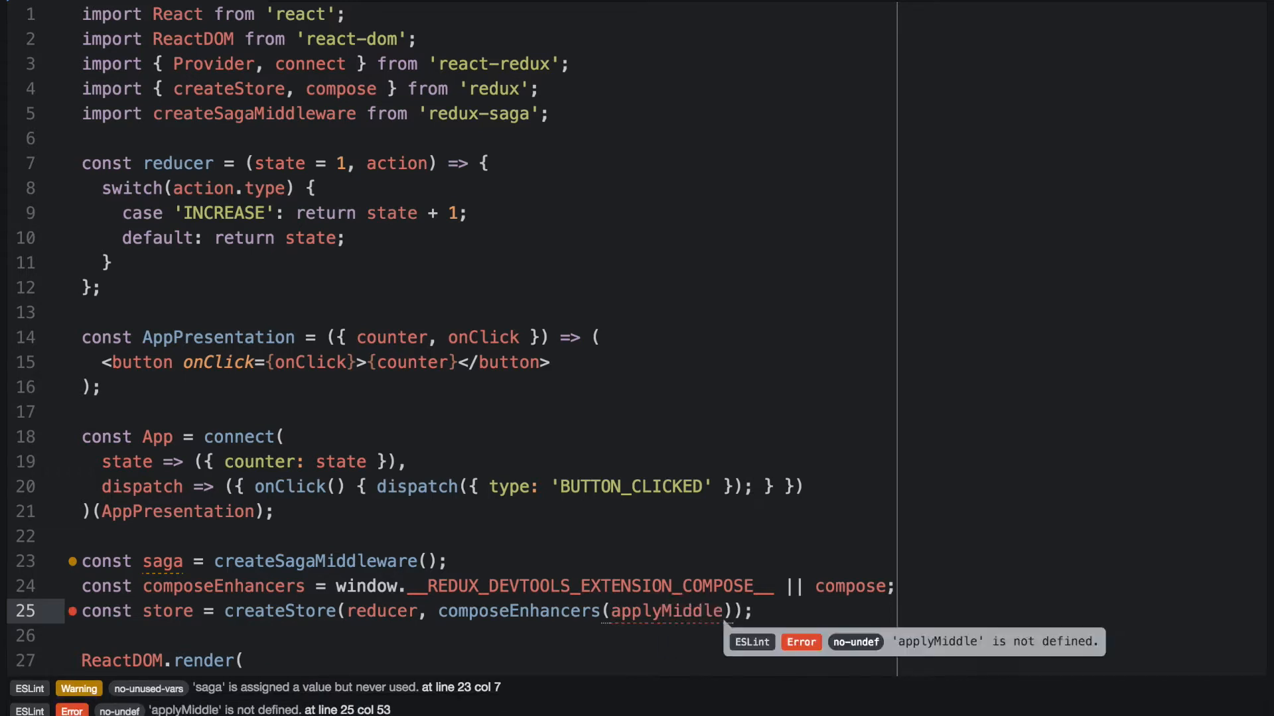
text(ware())
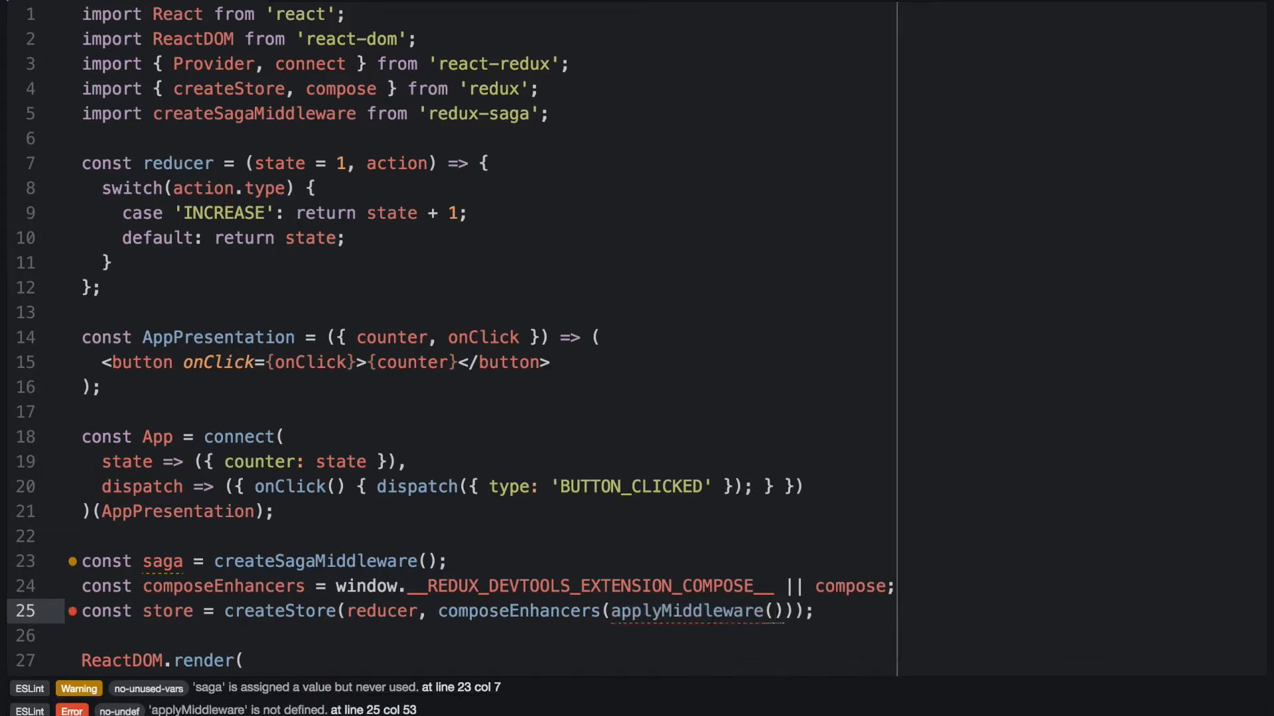
text(saga)
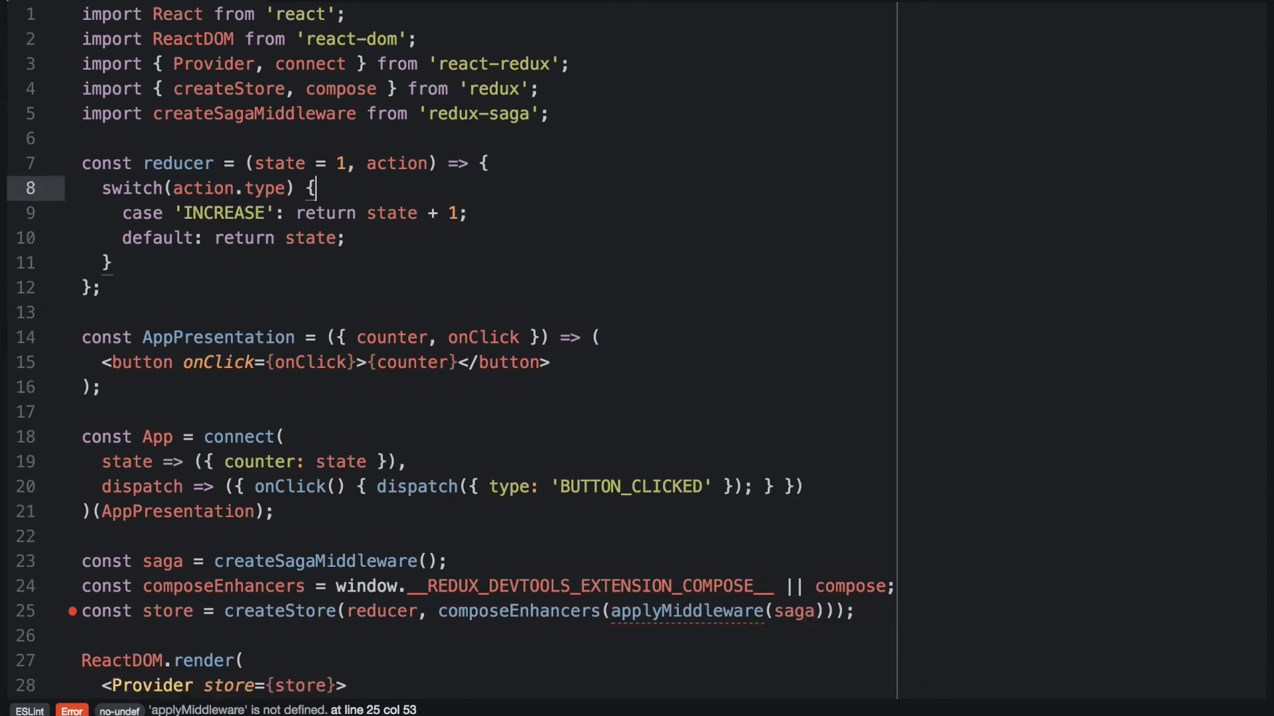
click(471, 89)
text(, applyMiddleware)
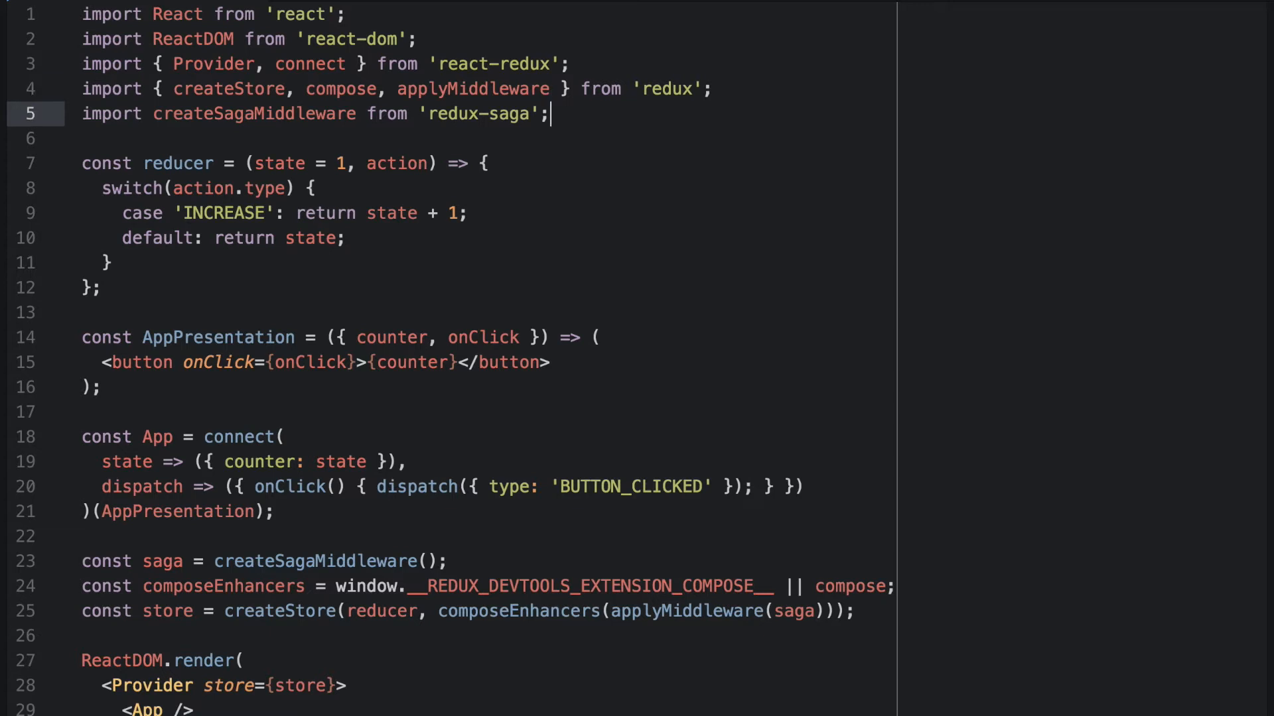
click(93, 387)
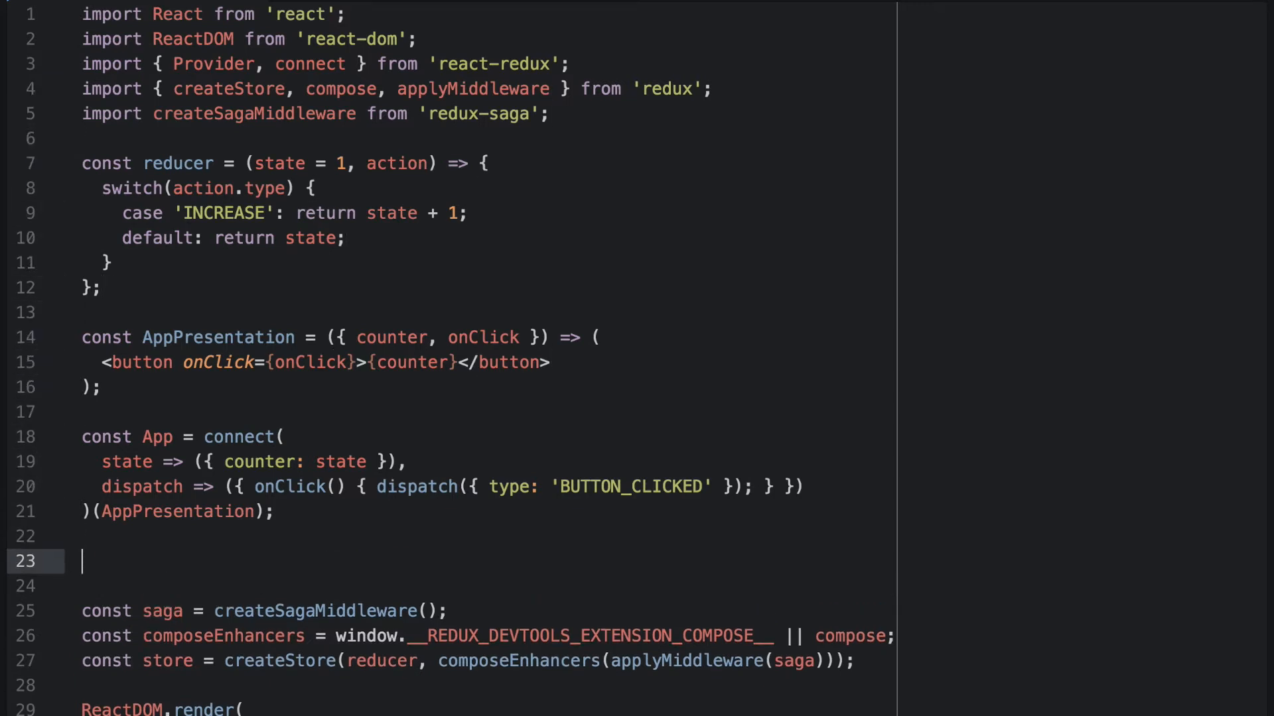
- Declare the generator const onClickIncrease = function*() { } above the saga setup
text(const onCli)
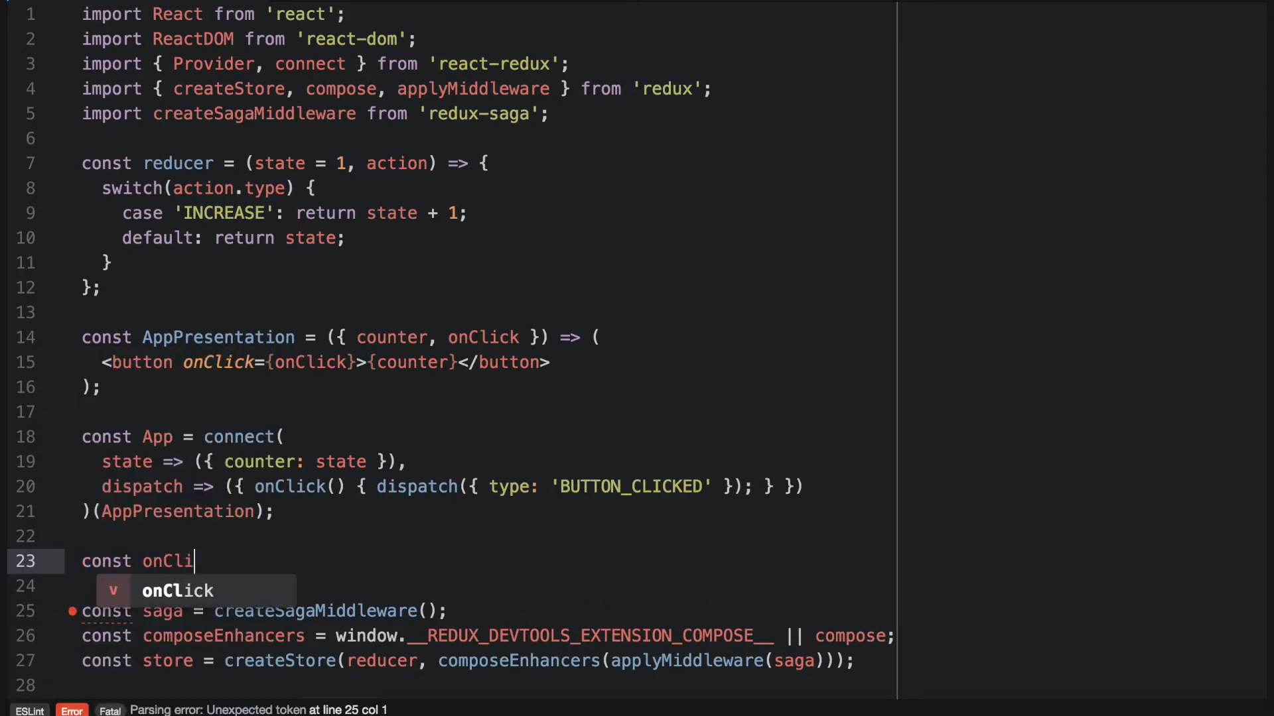
text(ckIncrea)
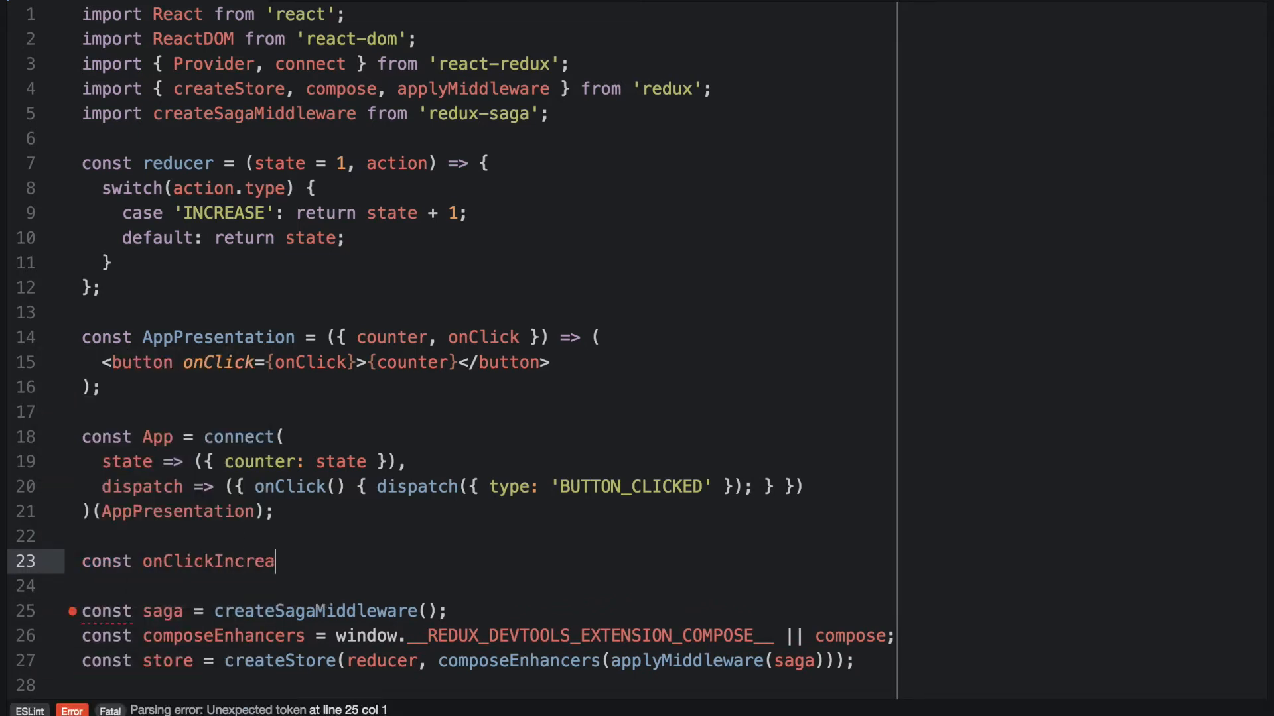
text(se = funct)
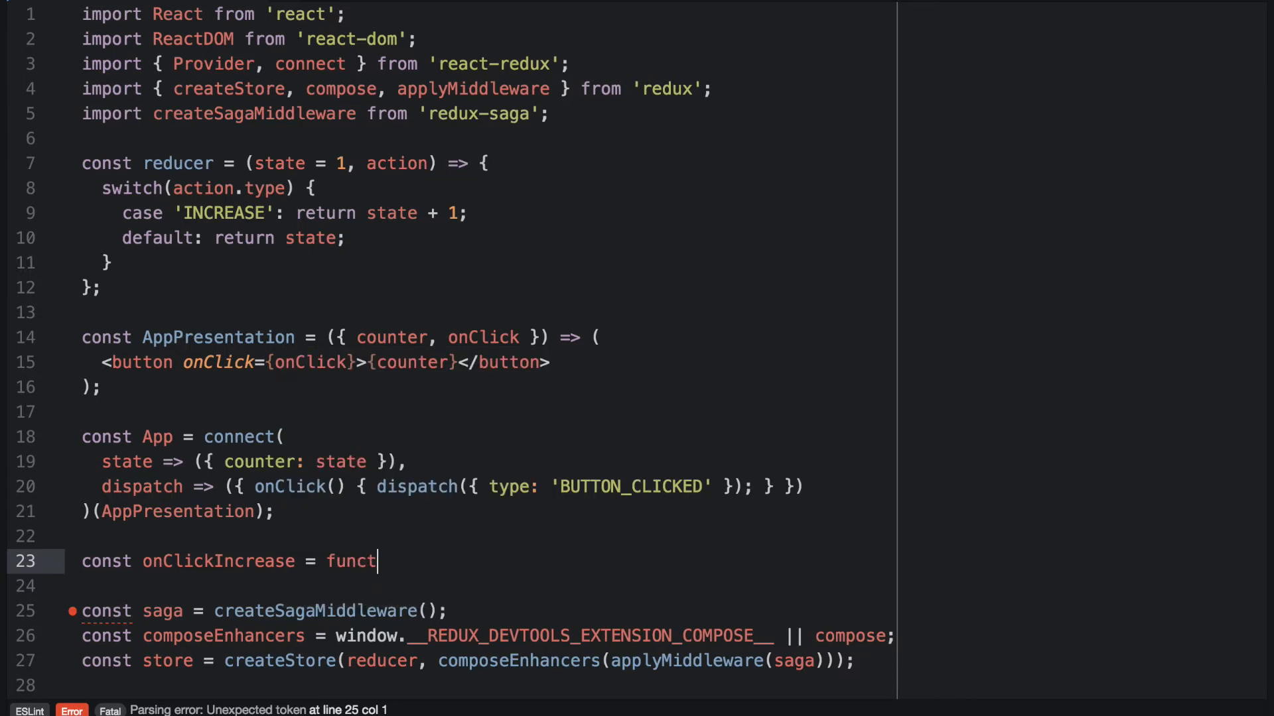
text(ion*())
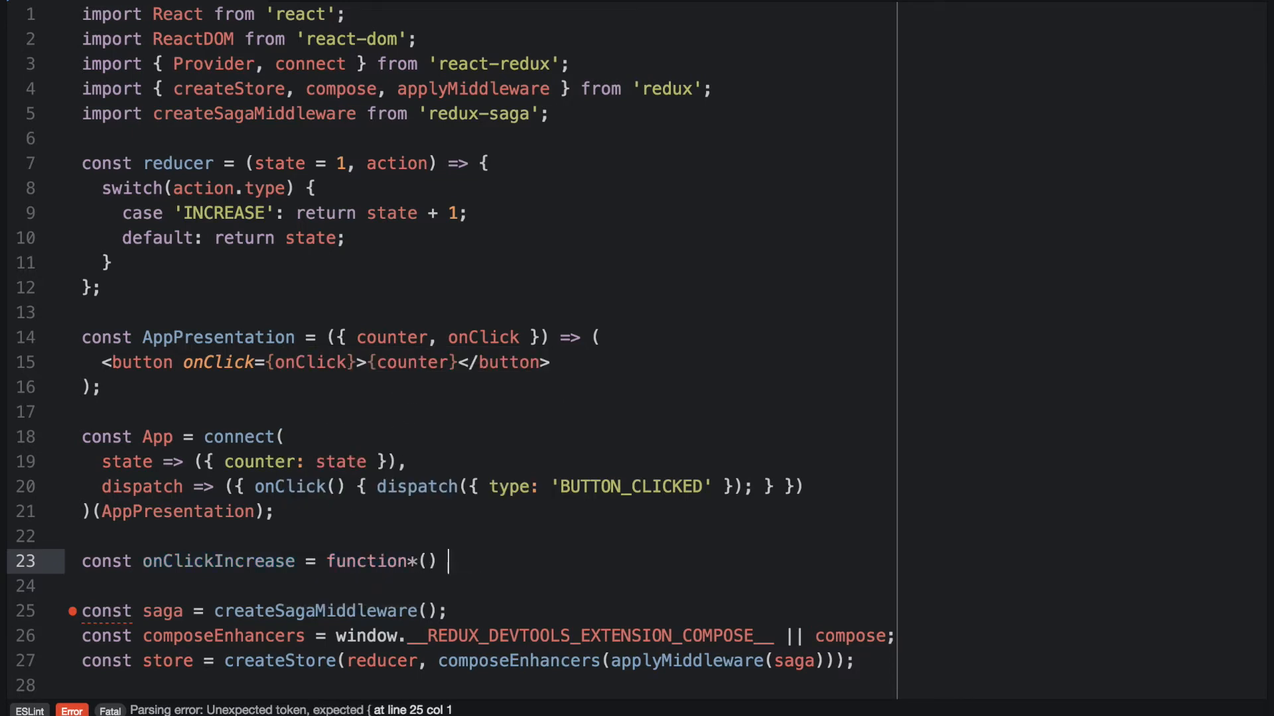
text({)
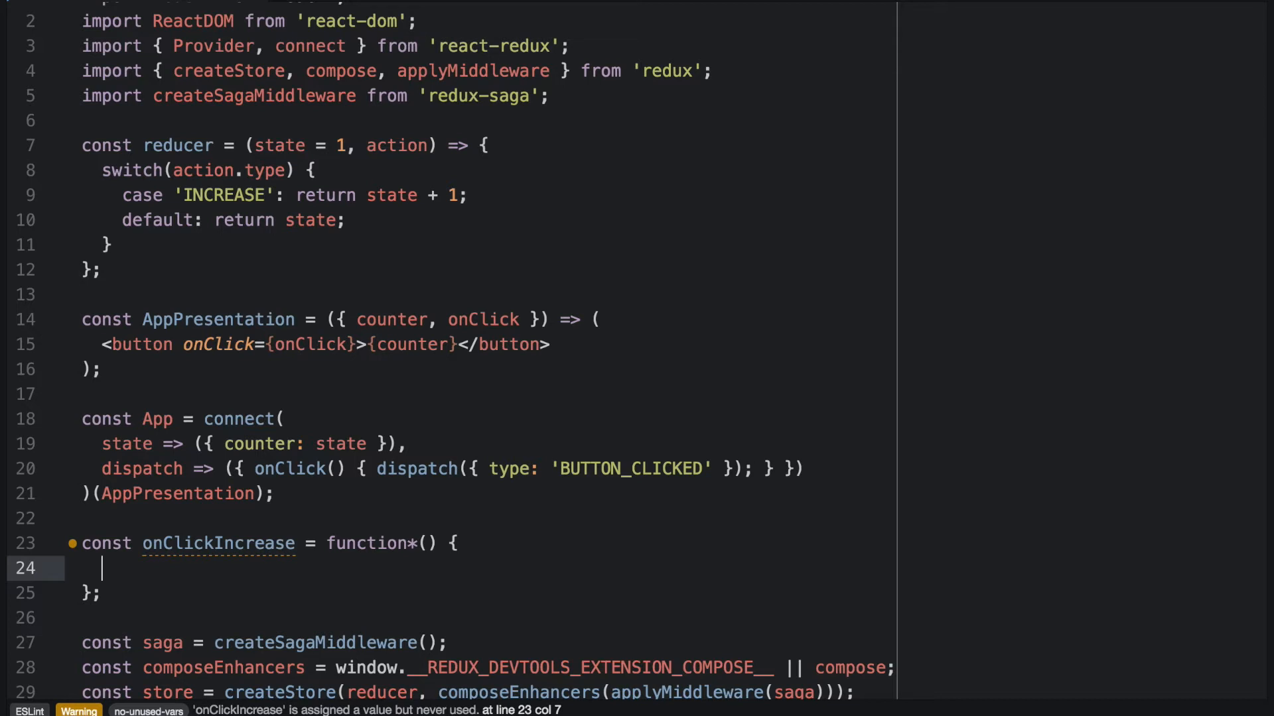
- Make the generator body yield take('BUTTON_CLICKED');
text(take)
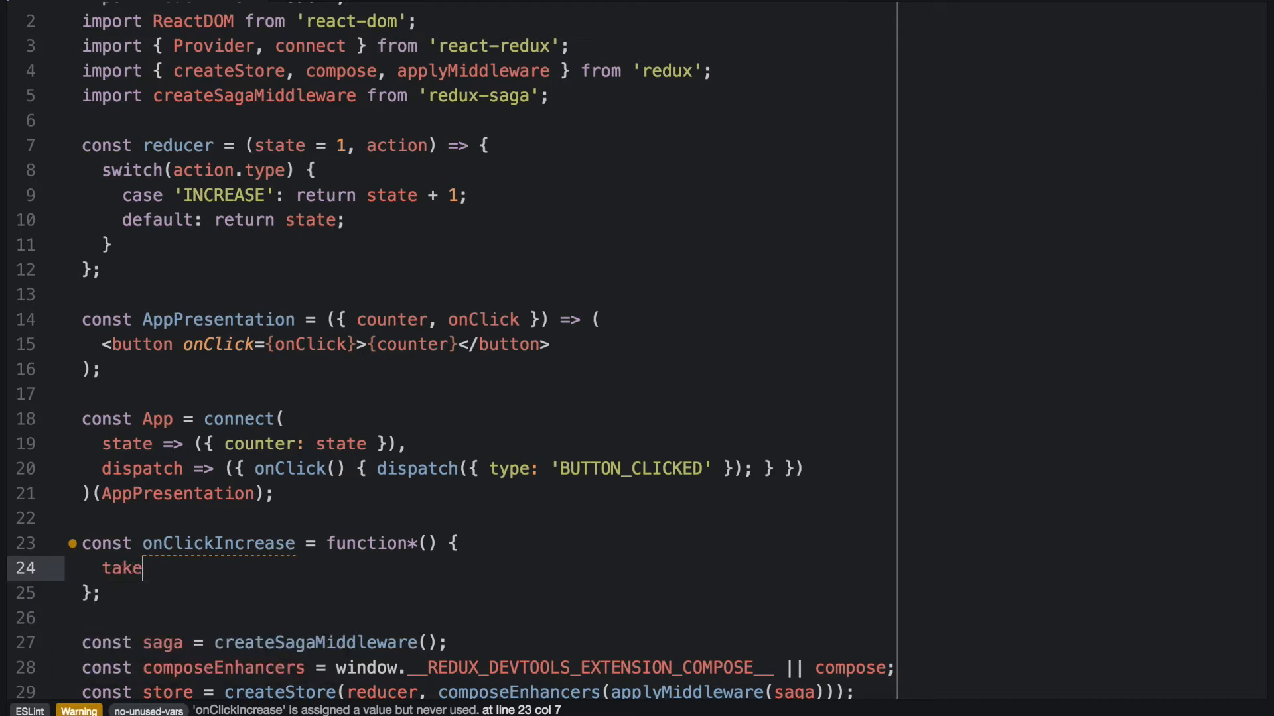
text((''))
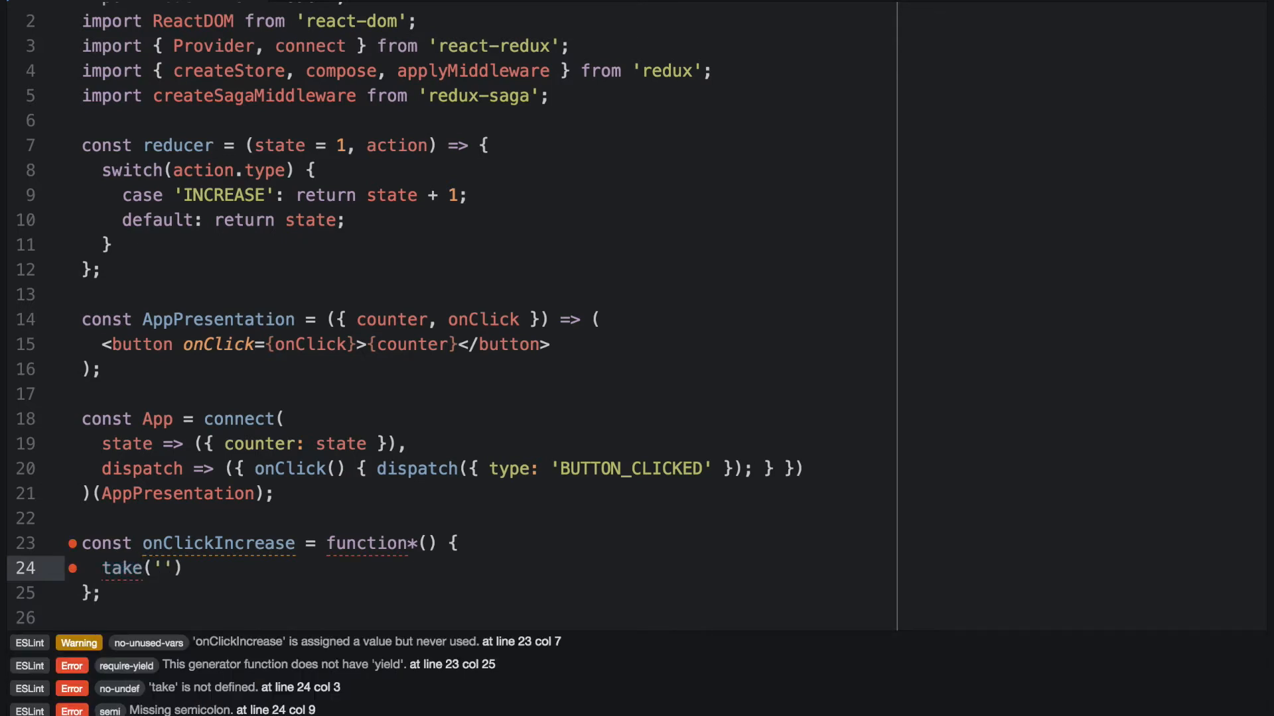
click(163, 568)
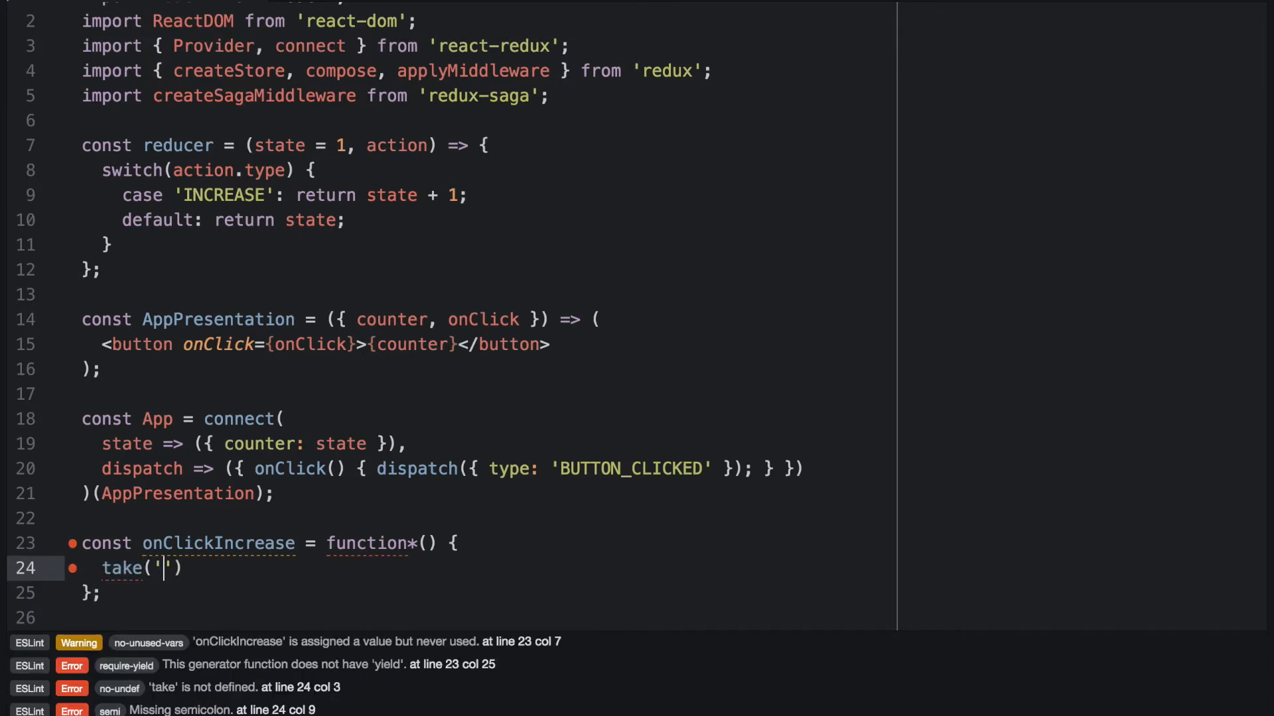
text(BUTT)
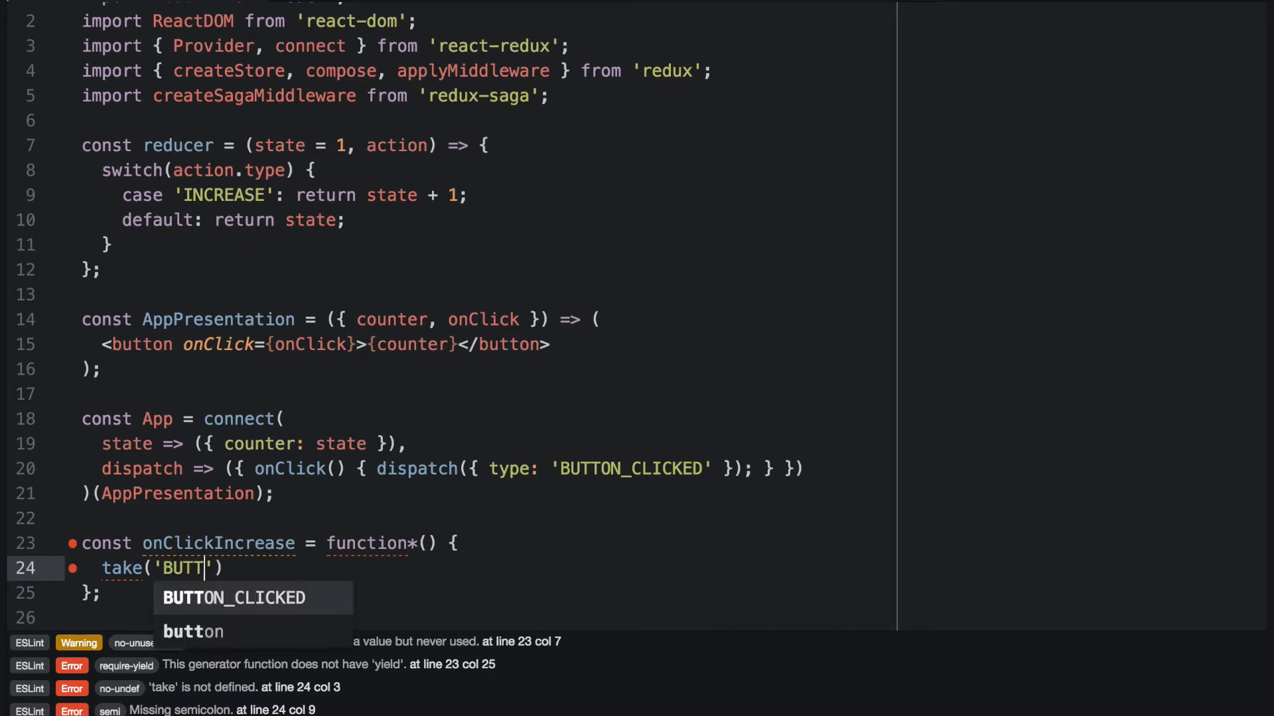
text(ON_CLICKED)
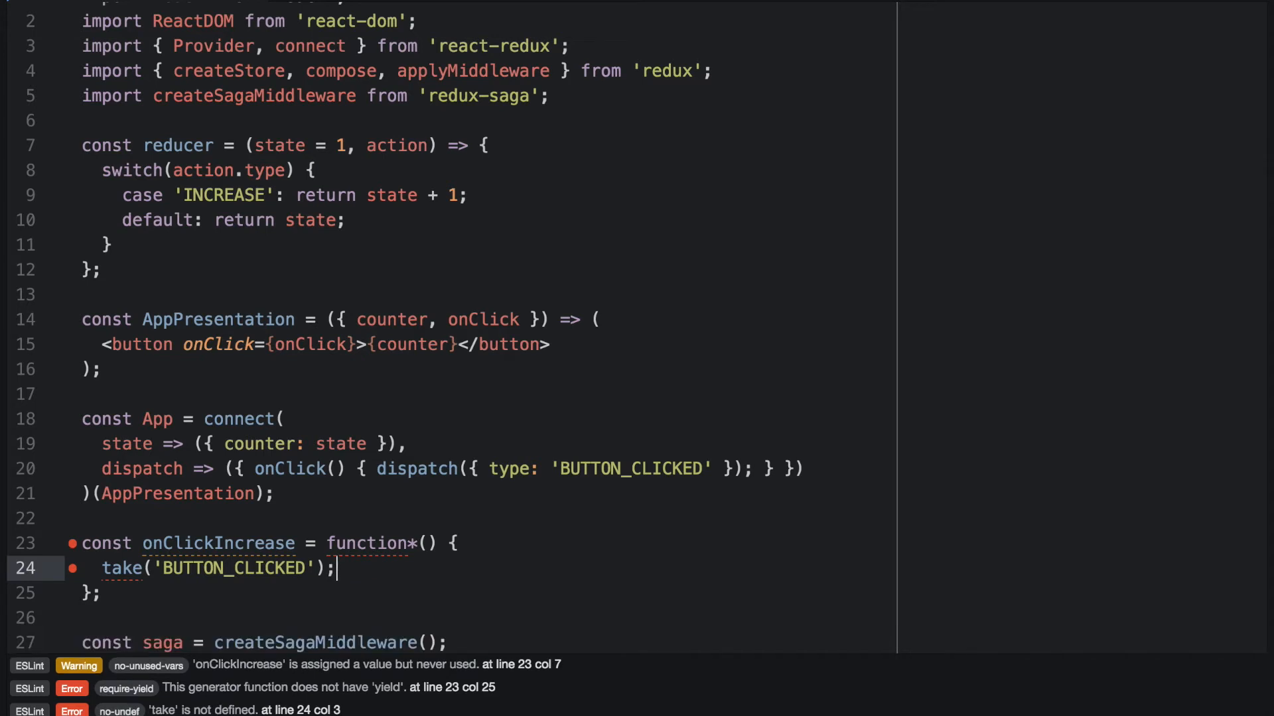
mouse_move(117, 568)
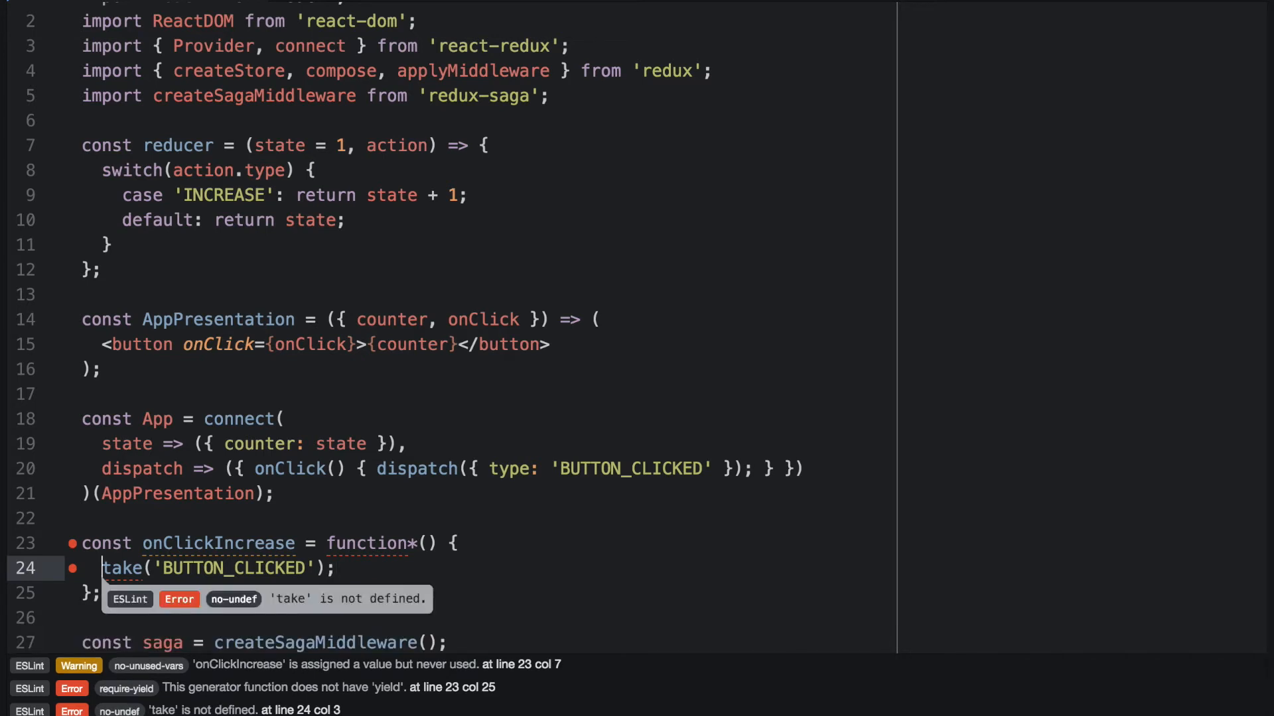
text(yield)
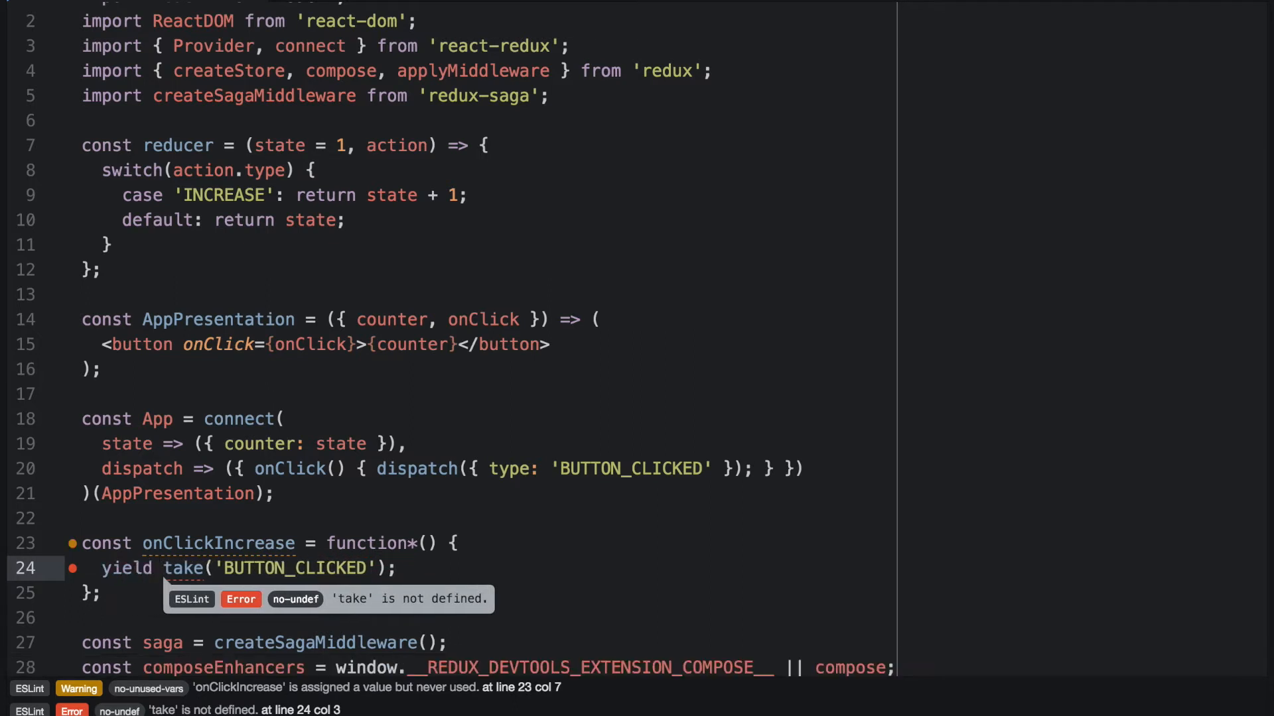
- Add a second generator line: yield put({ type: 'INCREASE' });
key(Enter)
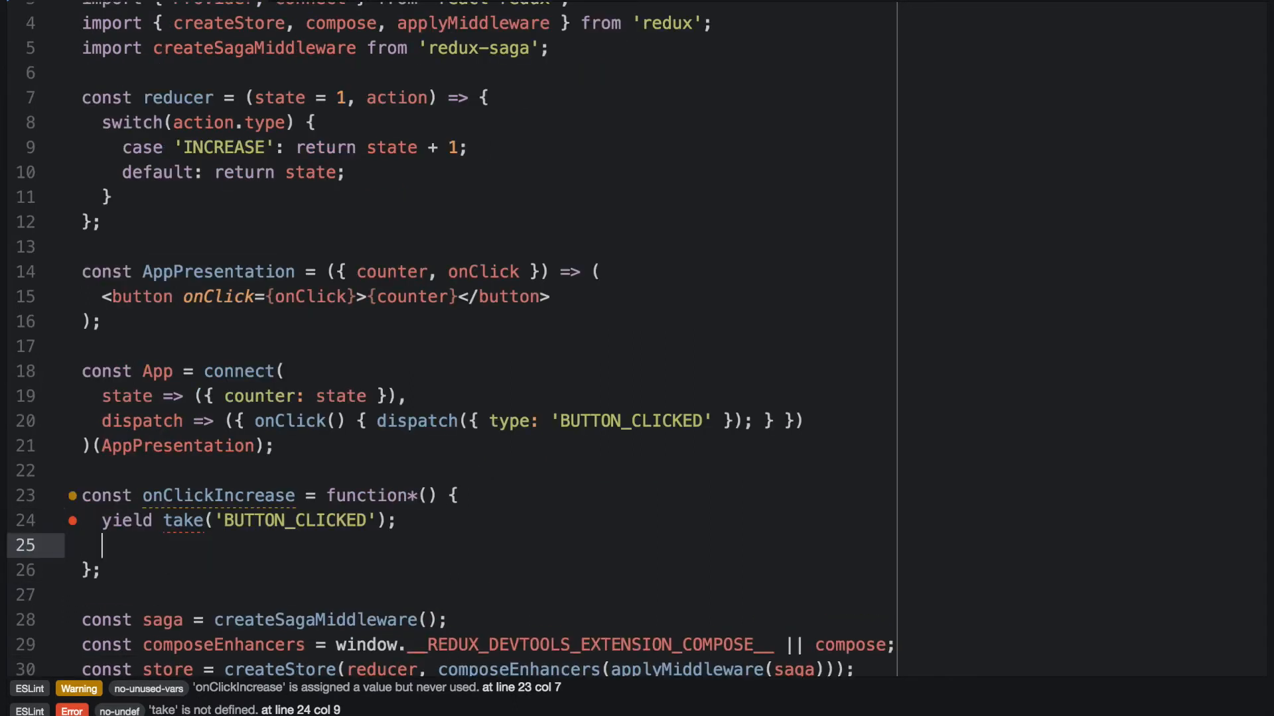
text(yield)
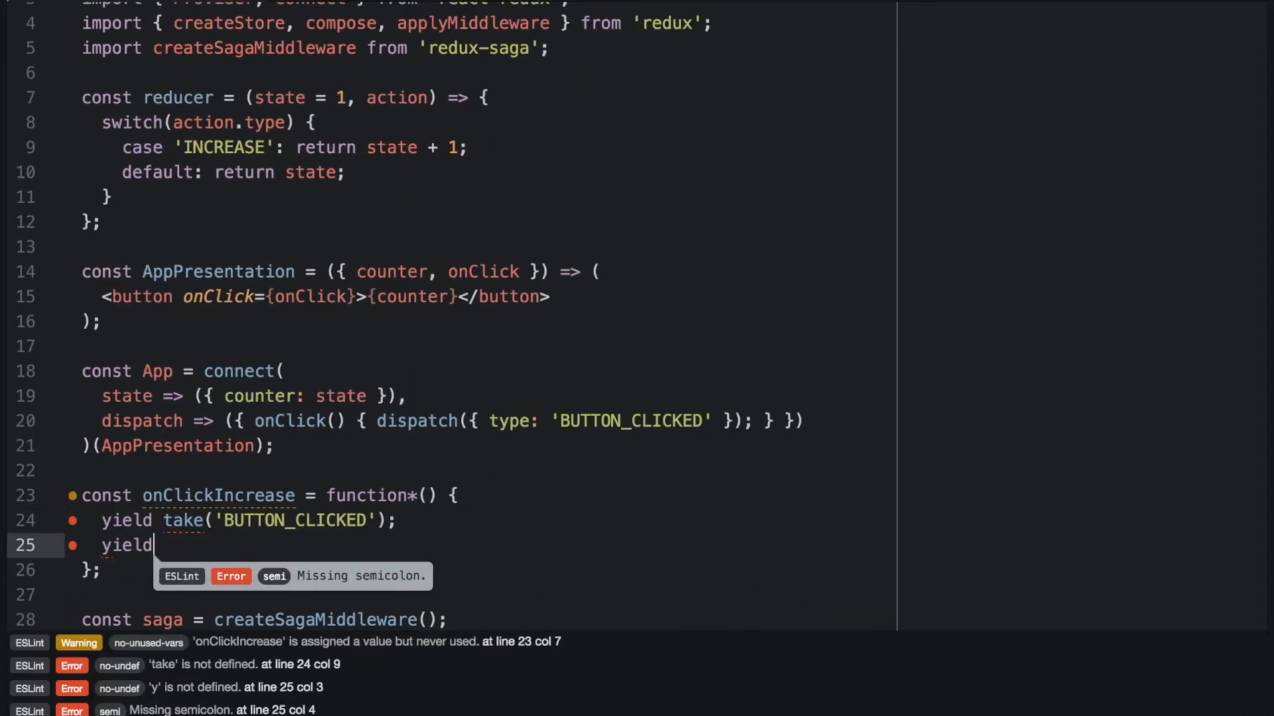
text(put)
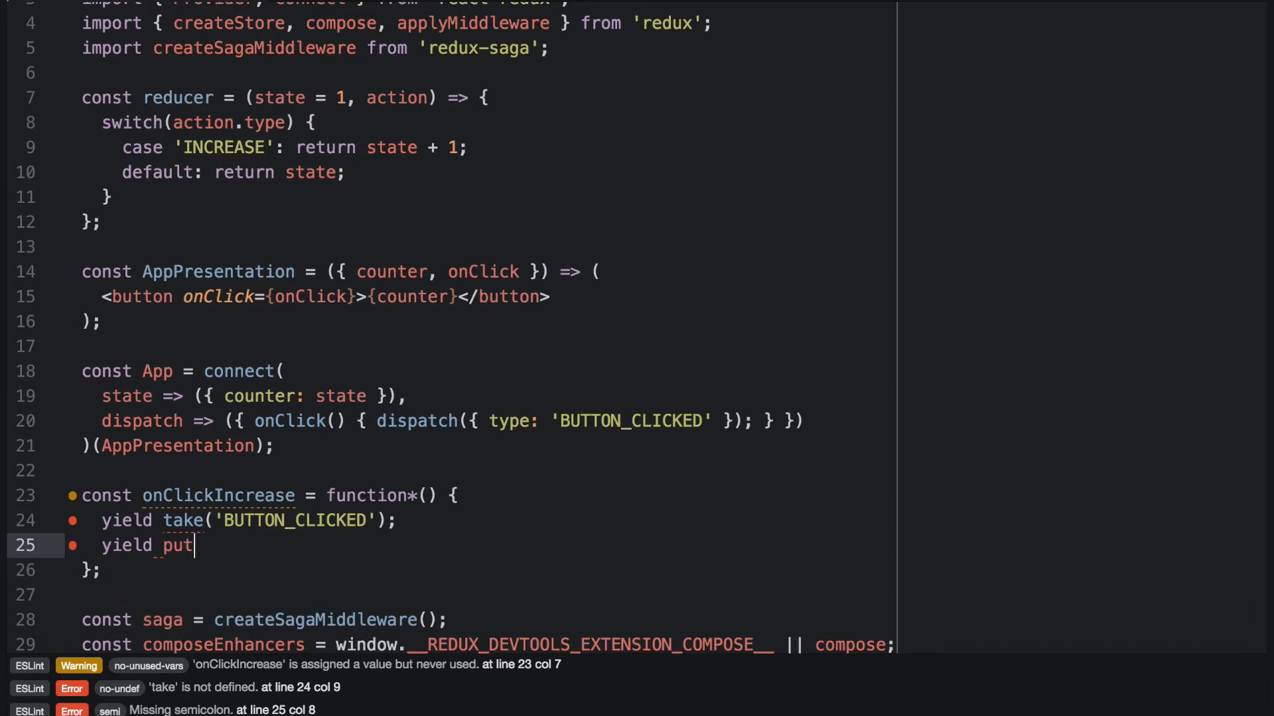
text(())
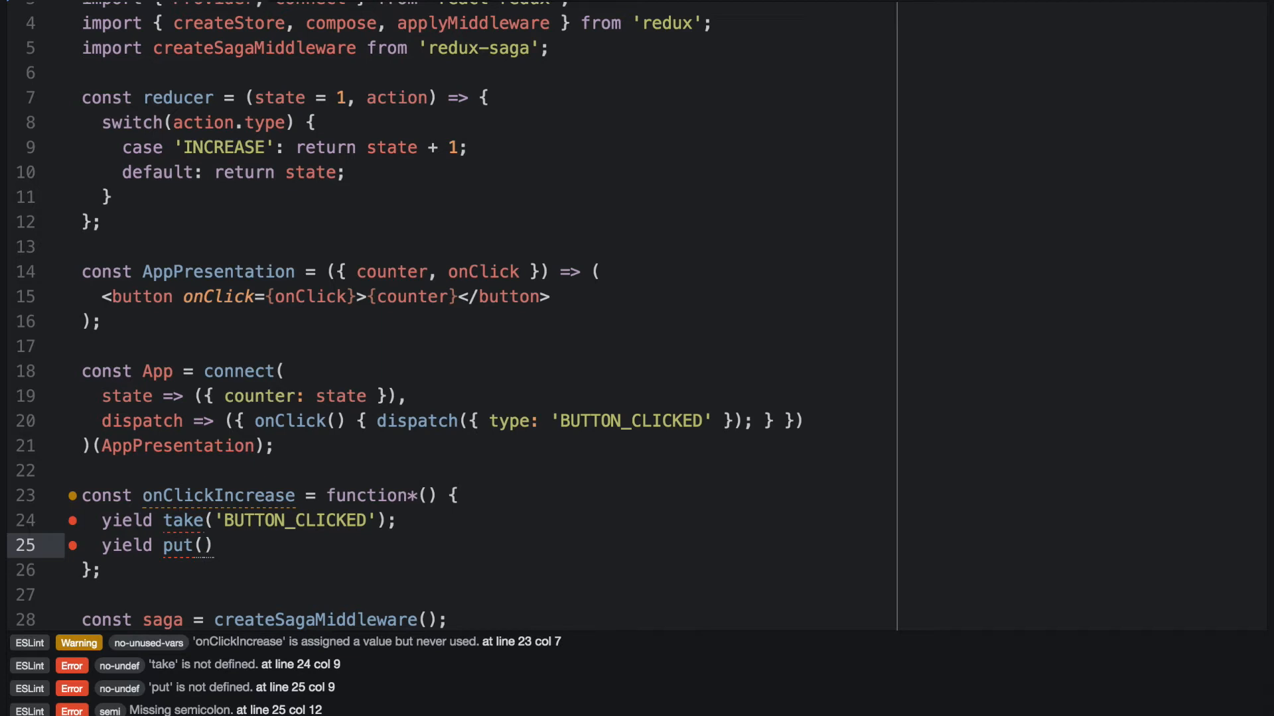
click(204, 545)
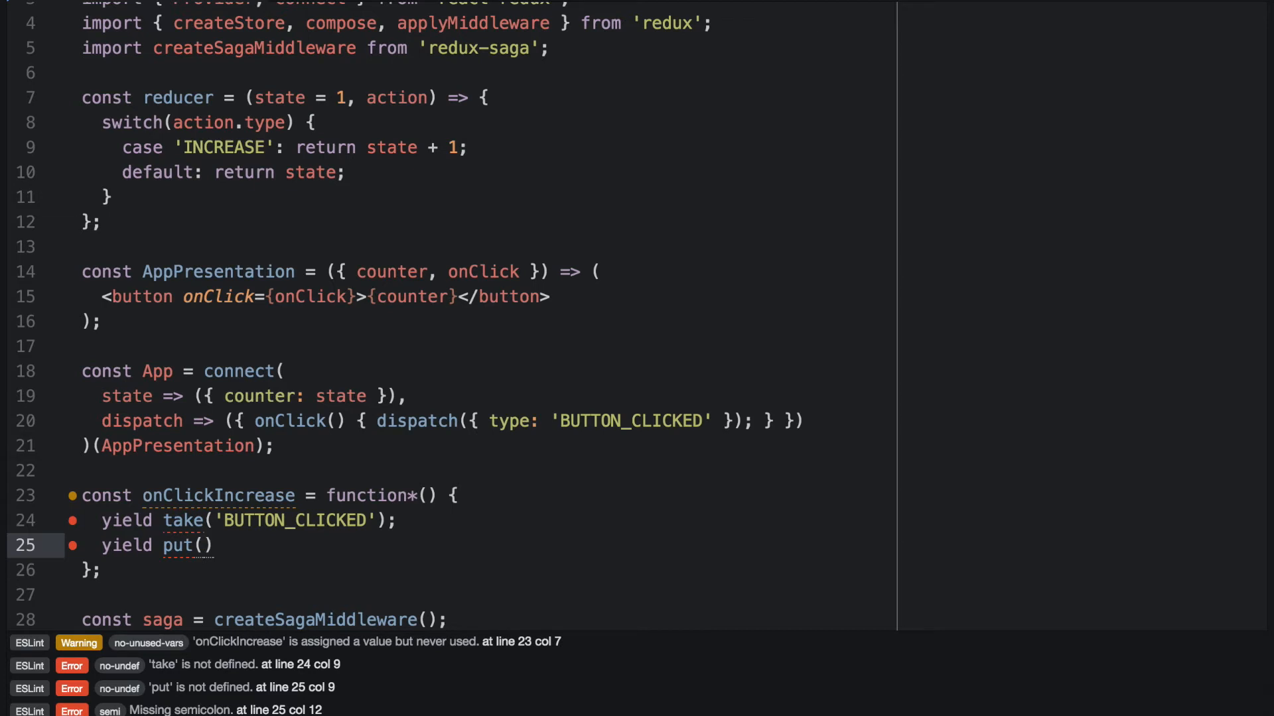
text({ t })
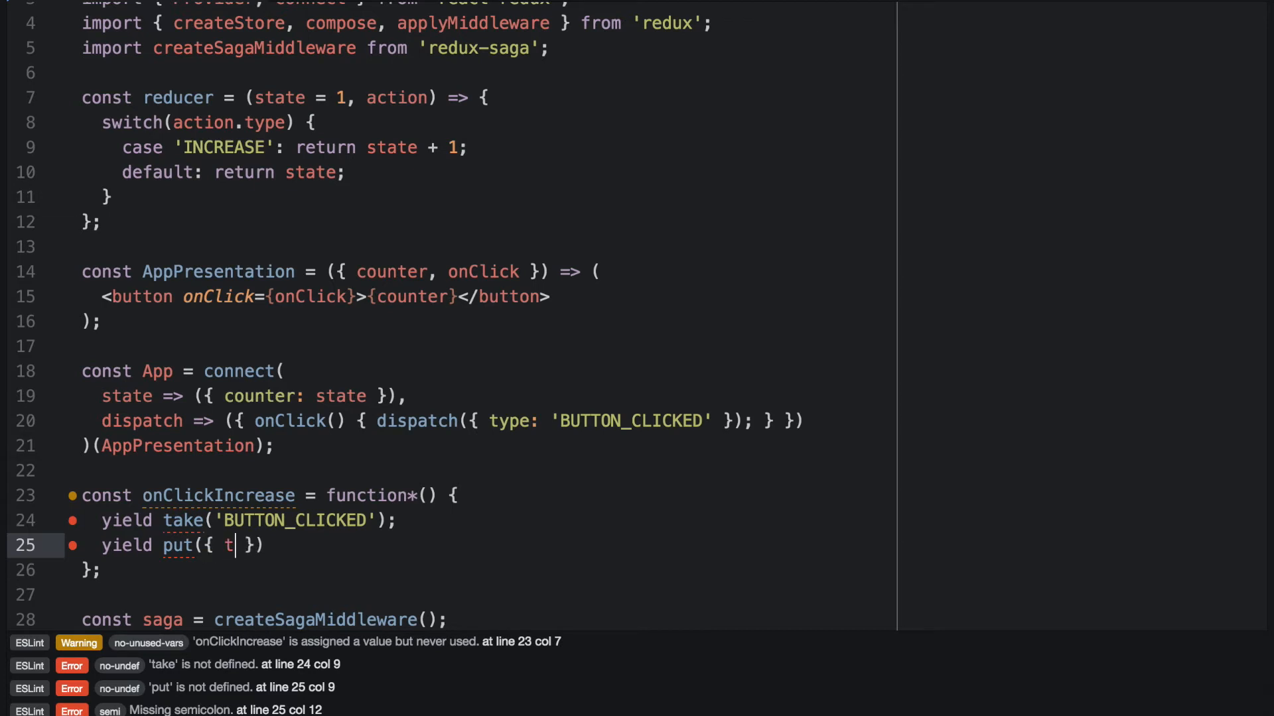
text(ype: 'INCREASE)
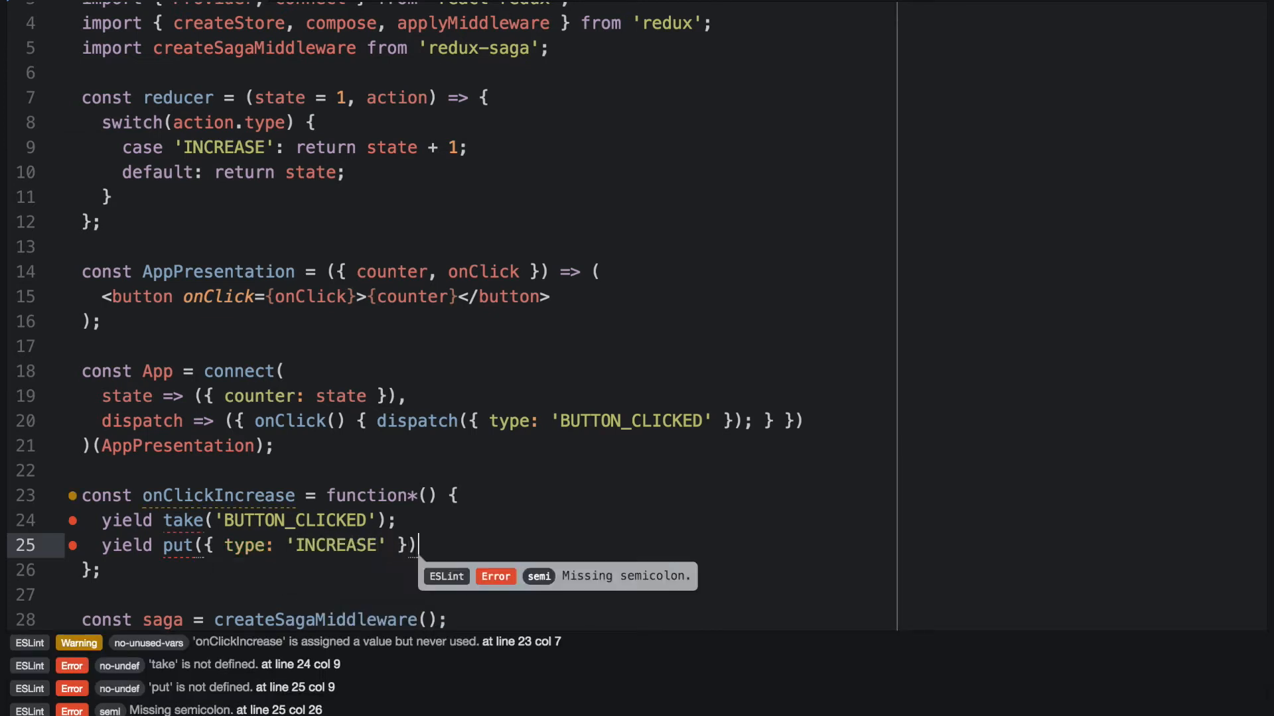
text(;)
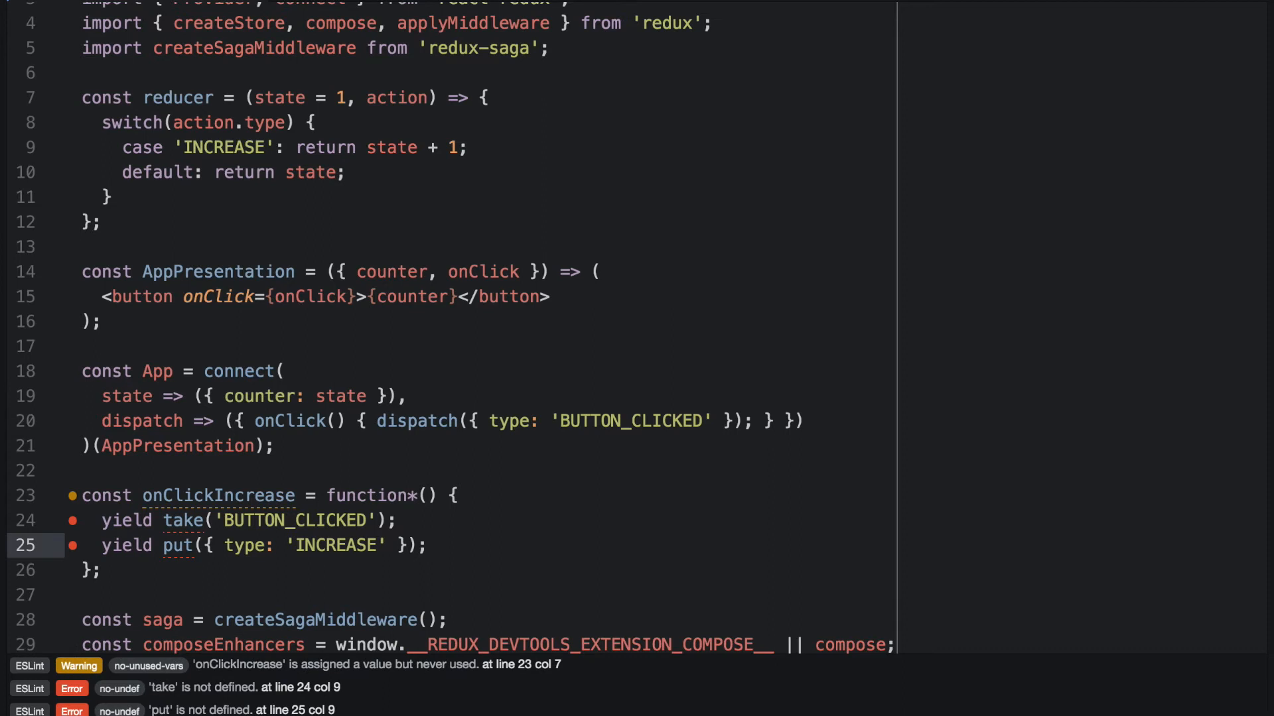
- Collapse the body into while(yield take('BUTTON_CLICKED')) yield put({ type: 'INCREASE' });
click(428, 546)
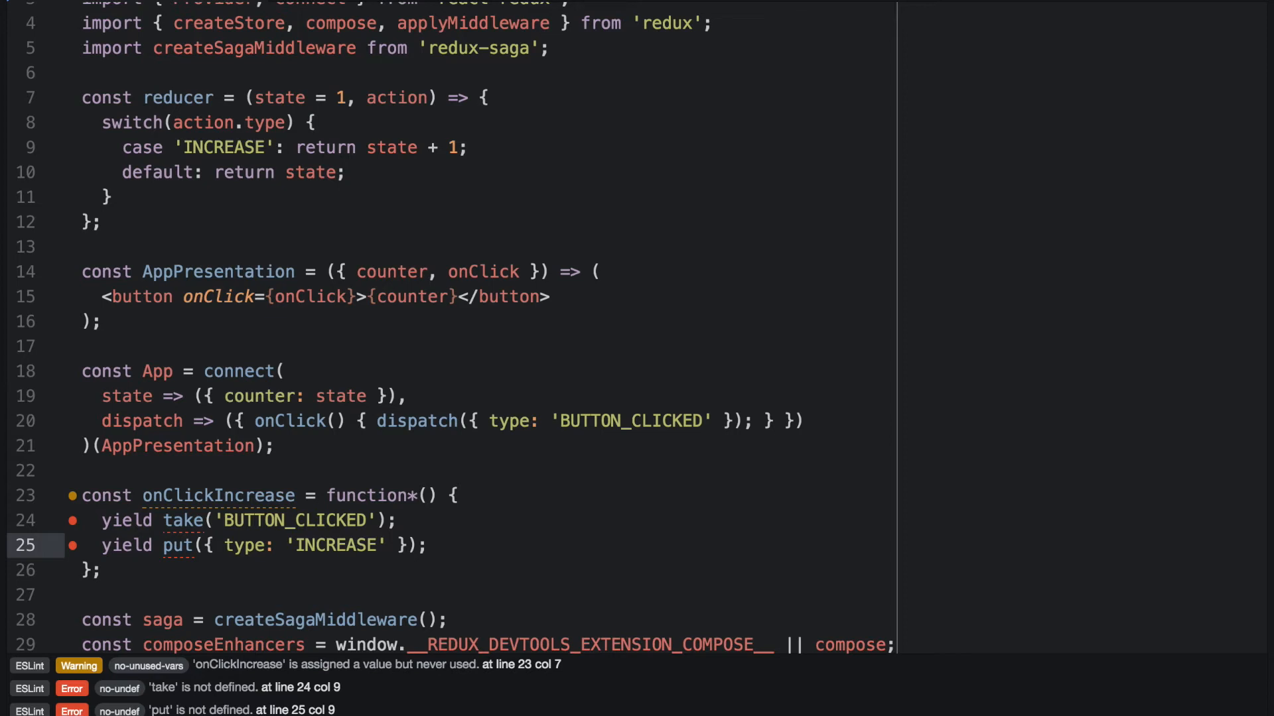
click(427, 545)
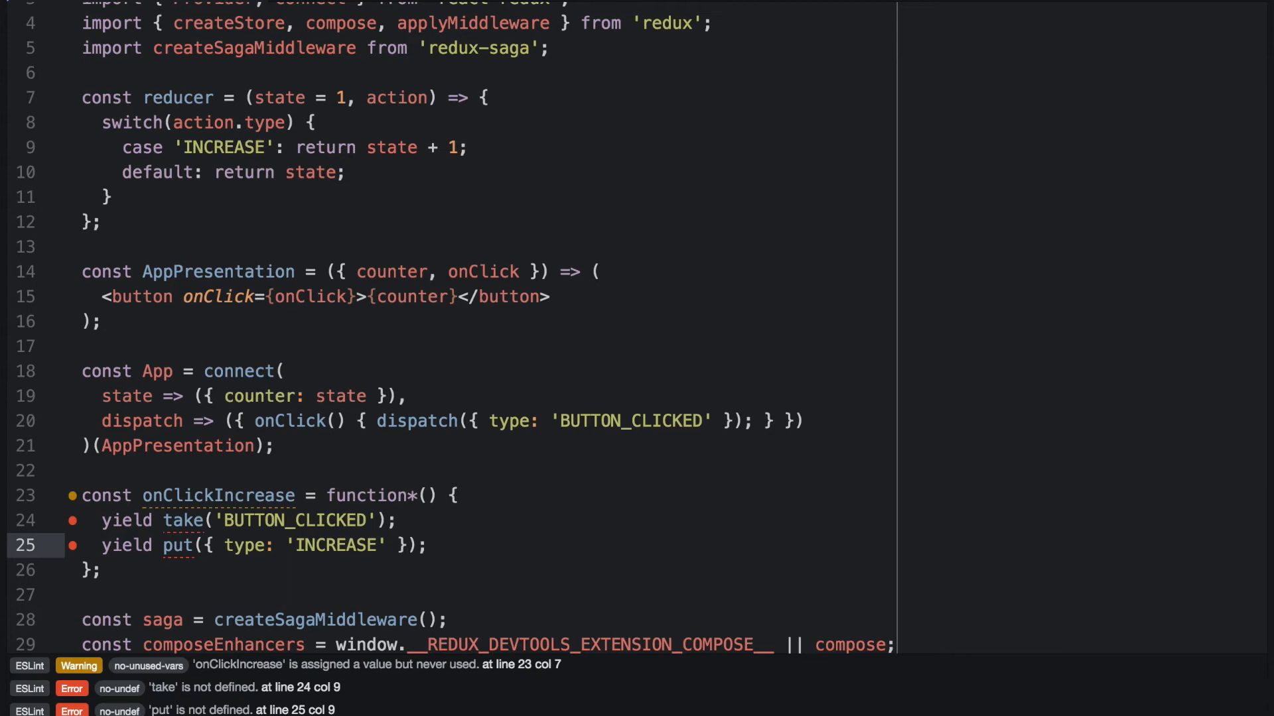
click(424, 545)
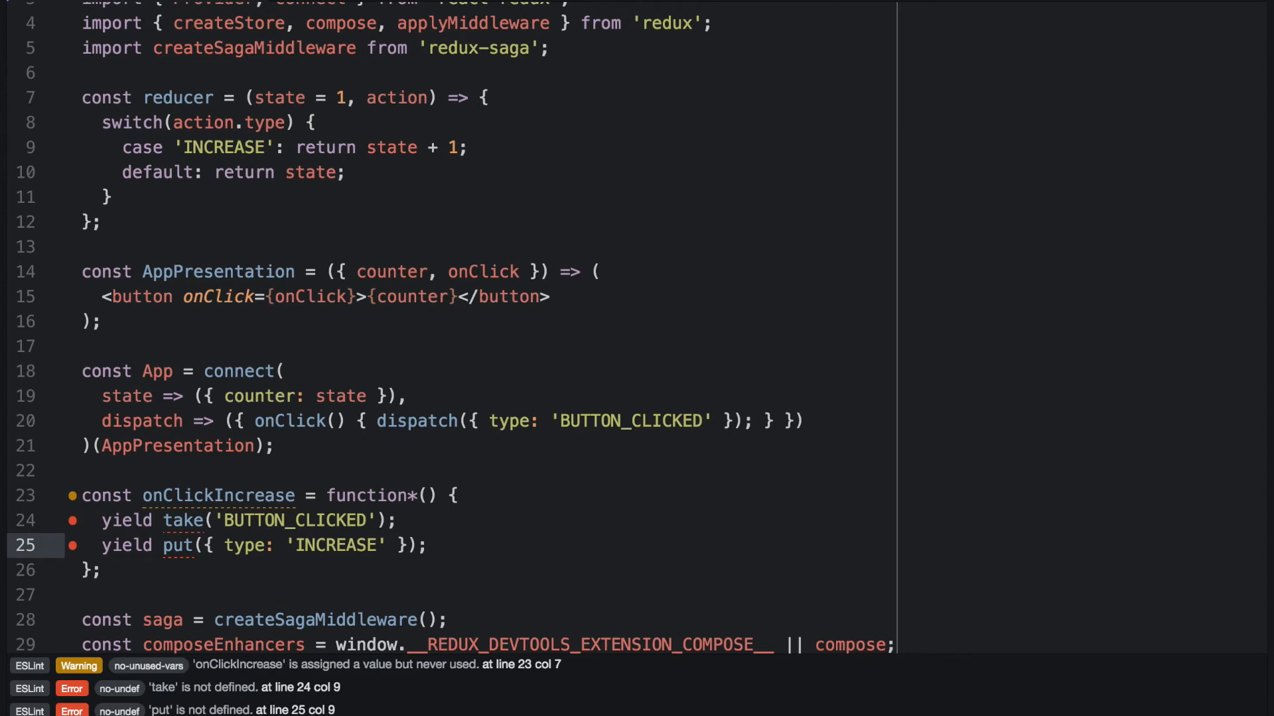
click(430, 545)
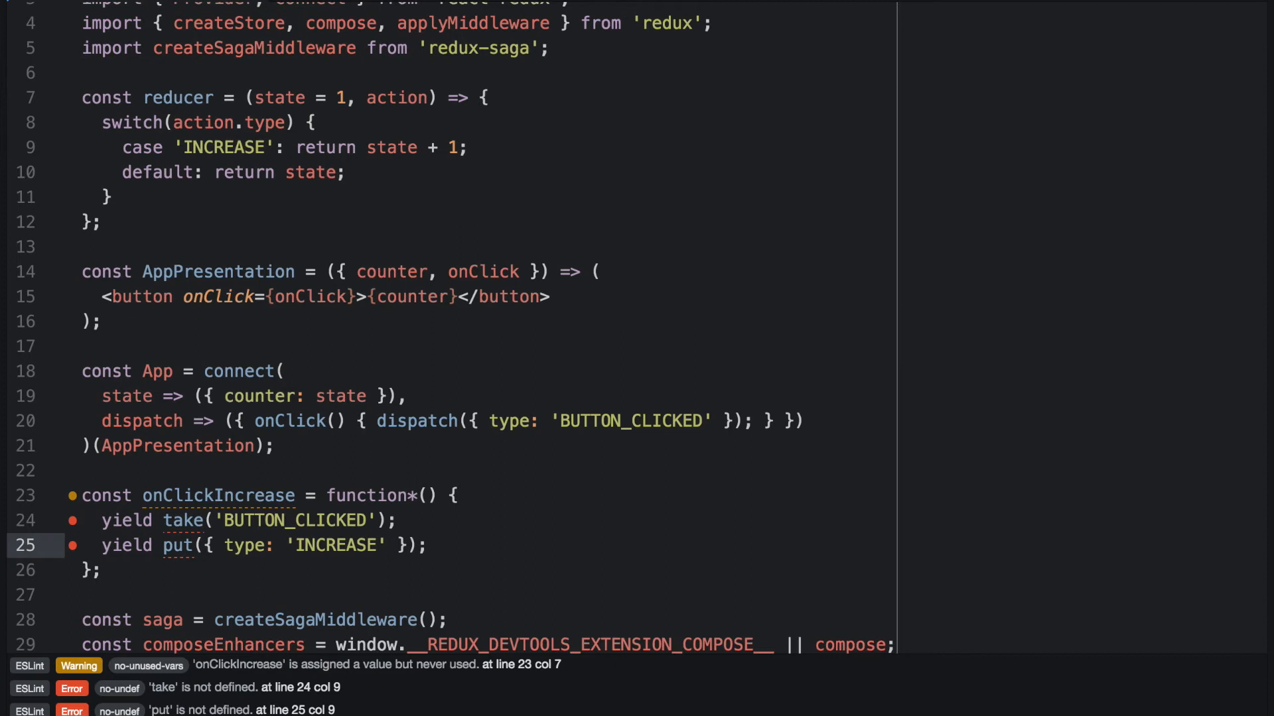
click(427, 545)
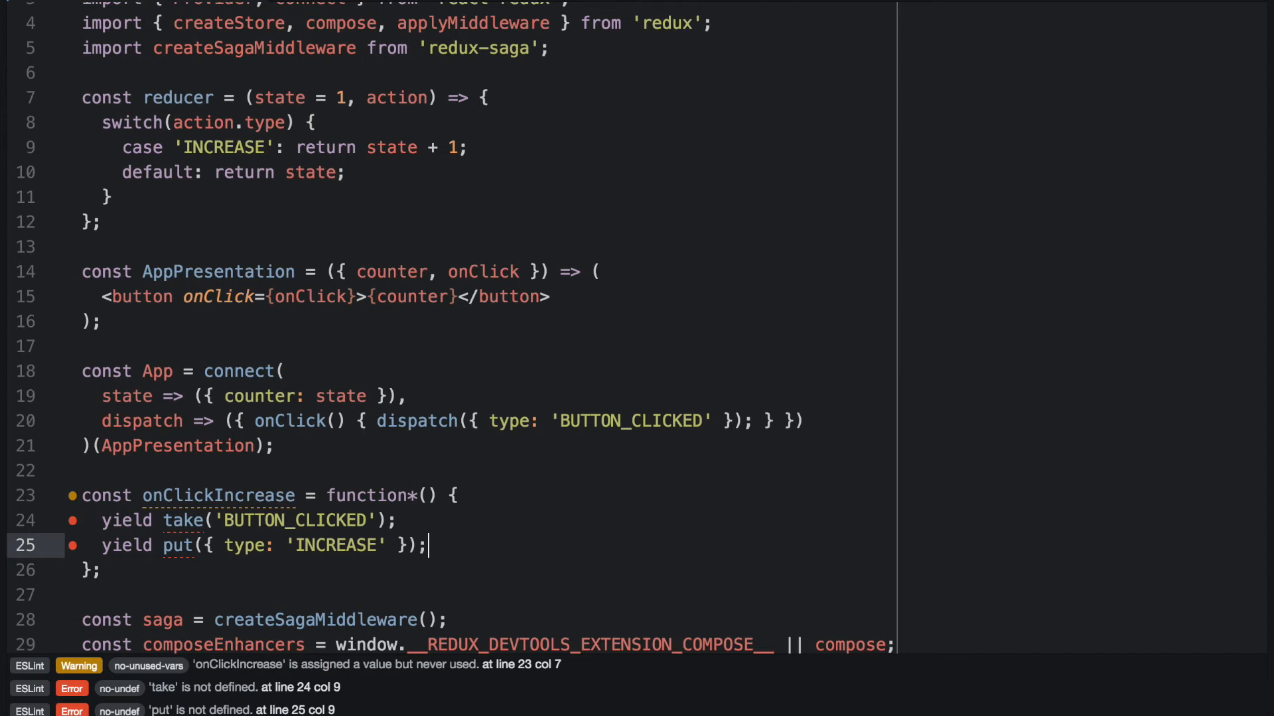
key(Backspace)
text(import {)
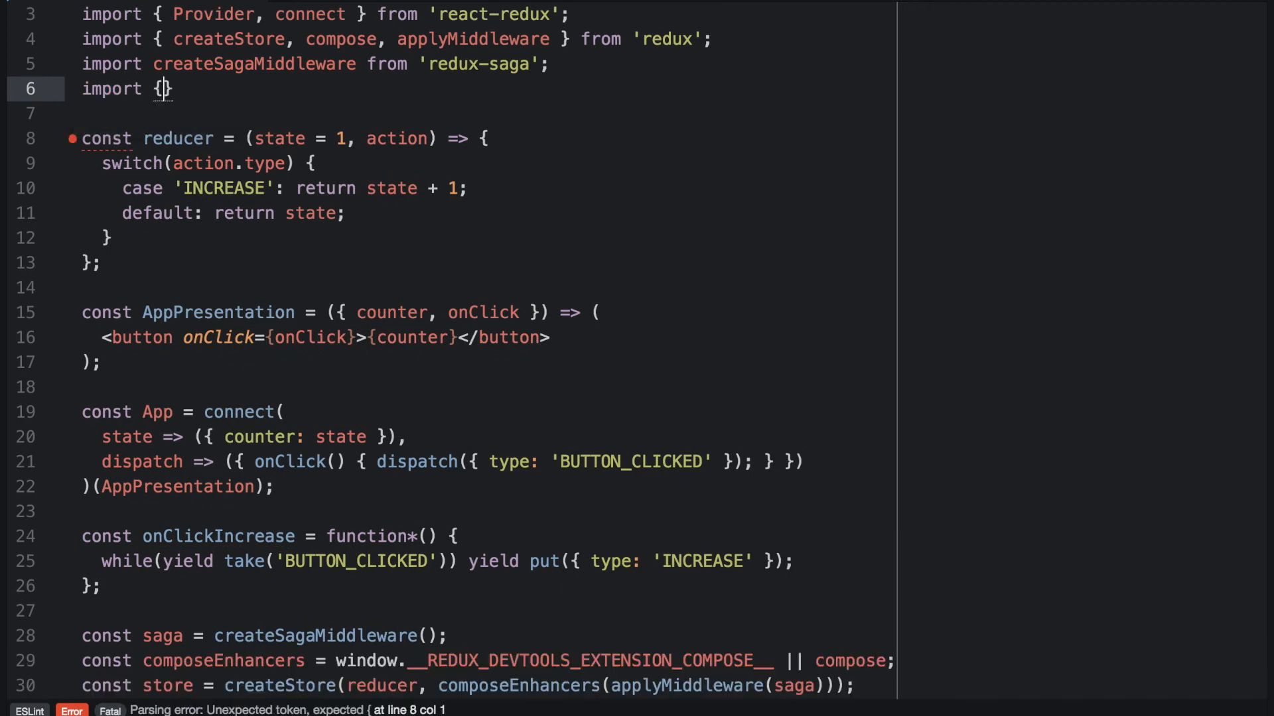
- Add import { take, put } from 'redux-saga/effects'; as a new import line
text(take, o)
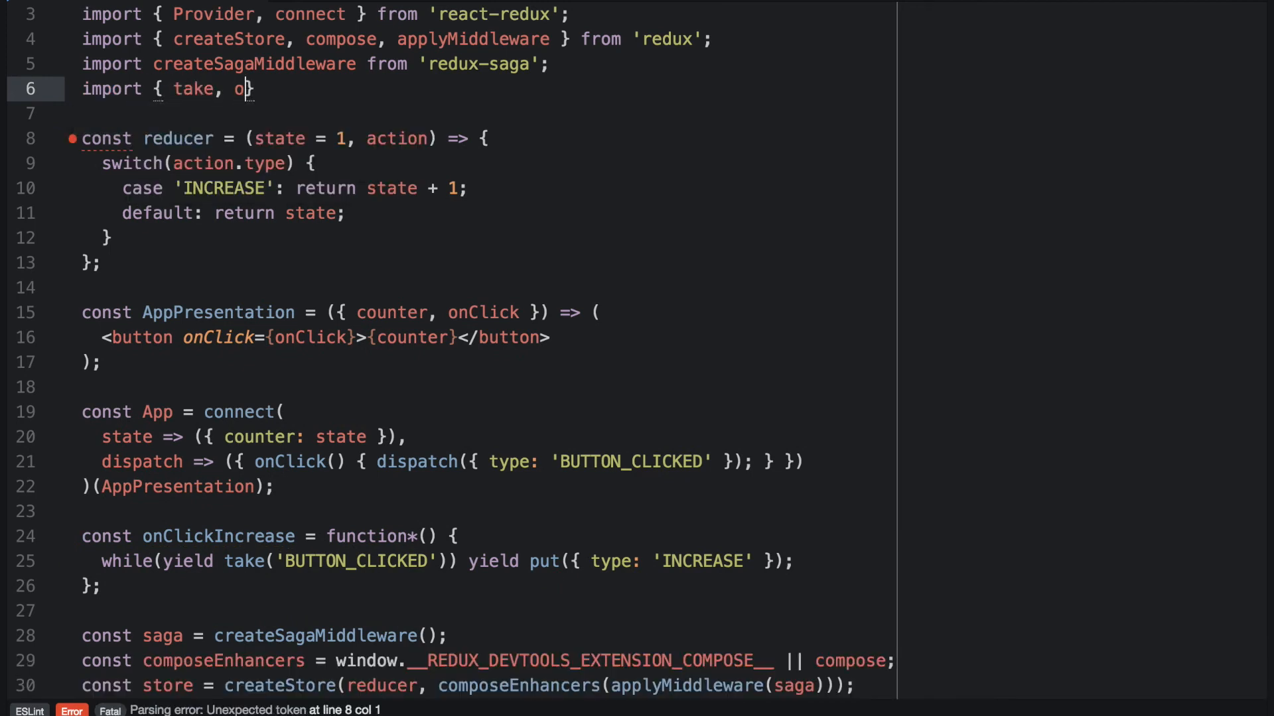
text(ut } from 'redux-saga/effects';)
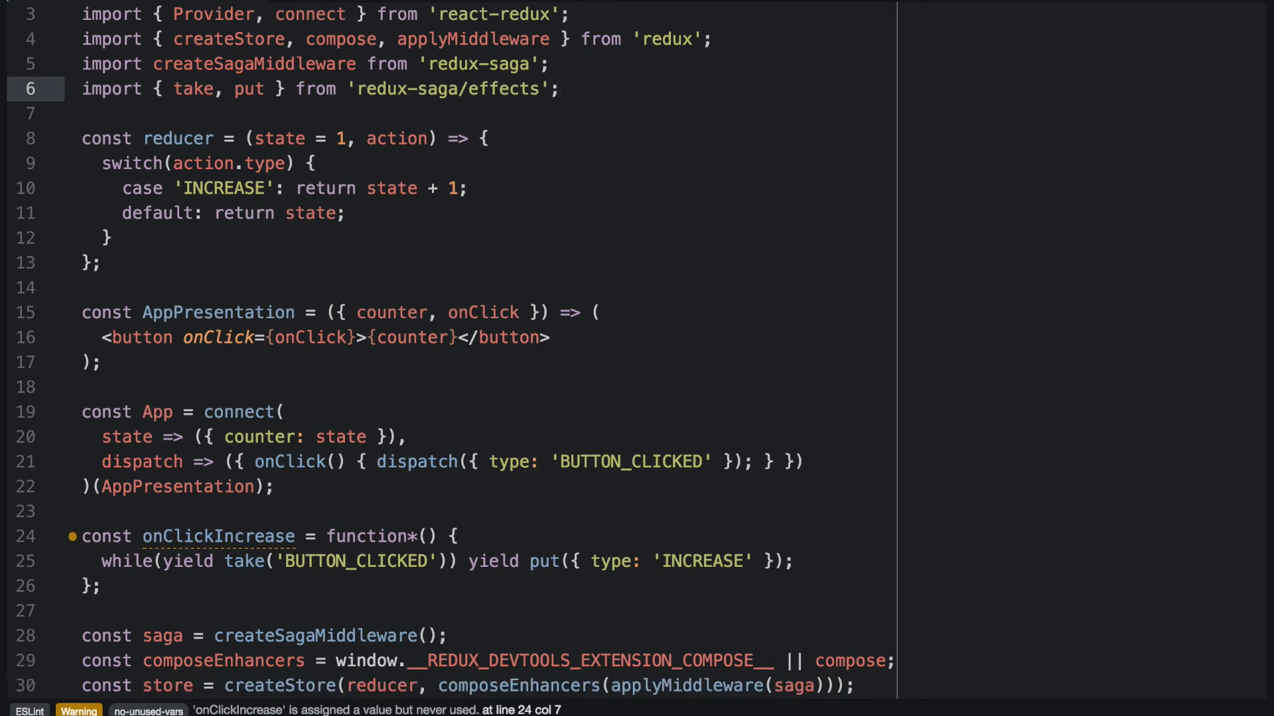
scroll(down, 3)
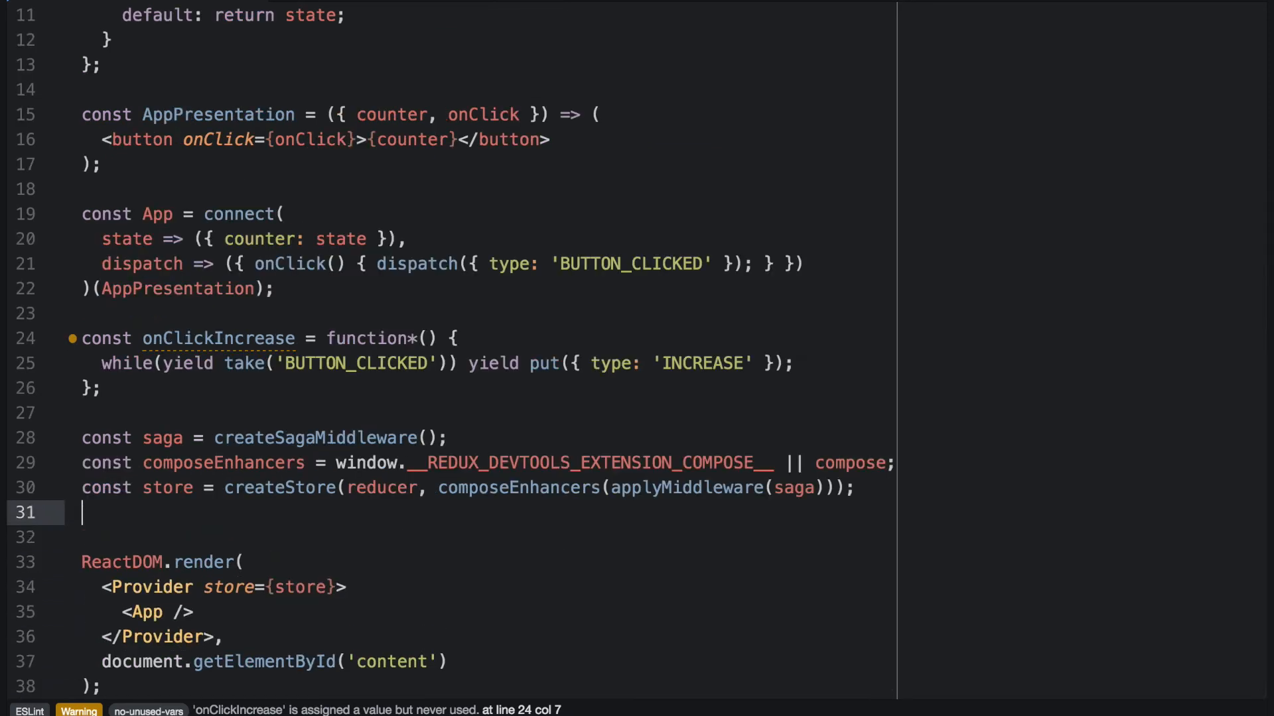
- Call saga.run(onClickIncrease); right below the createStore line
text(saga)
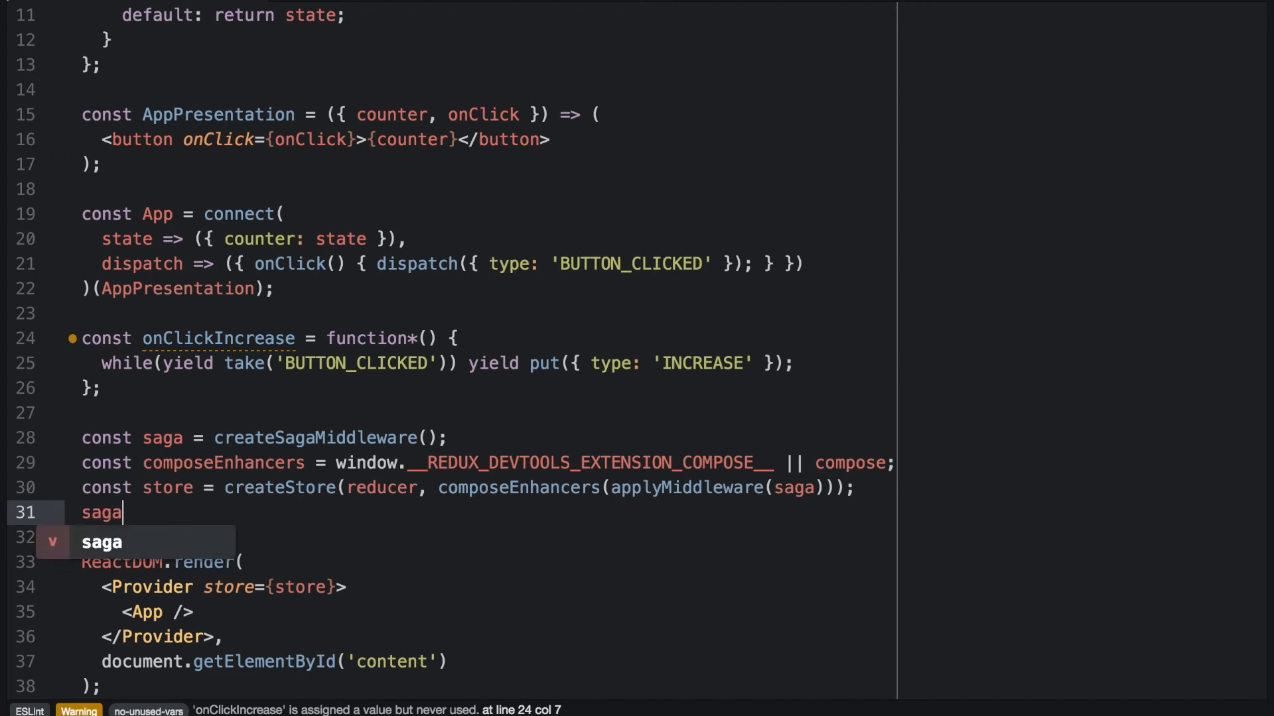
text(.run()
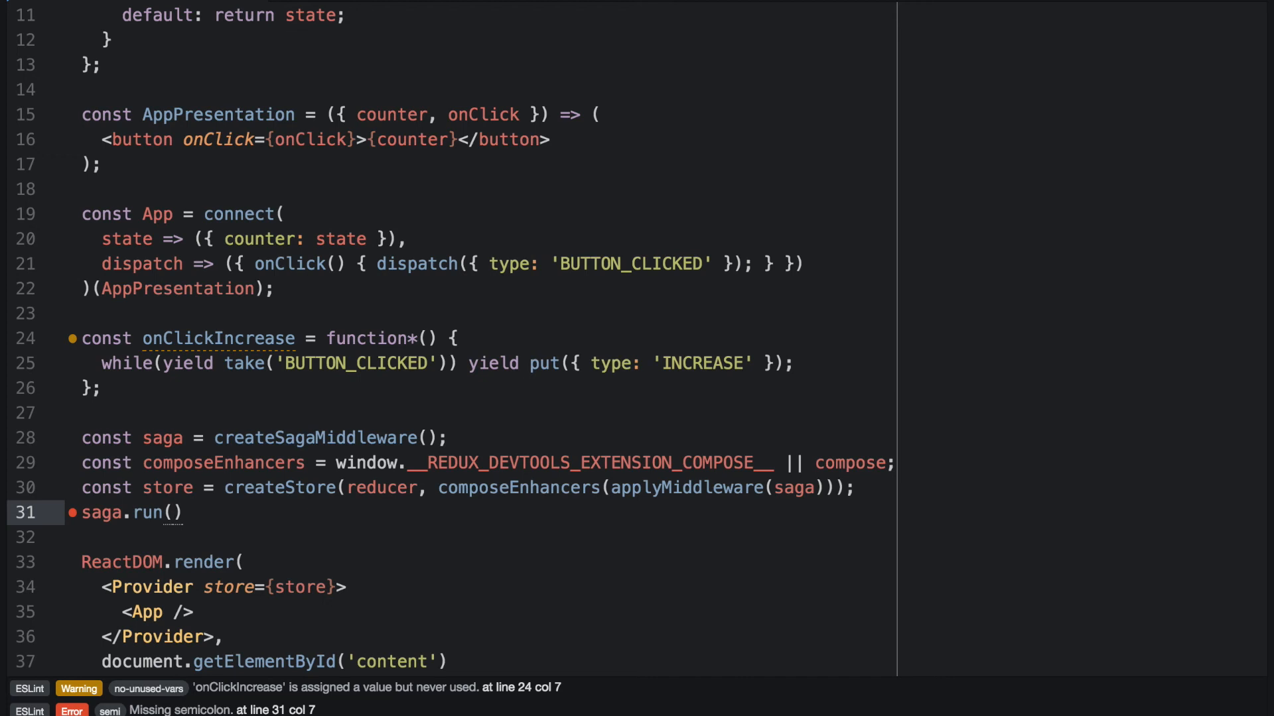
text(onCli)
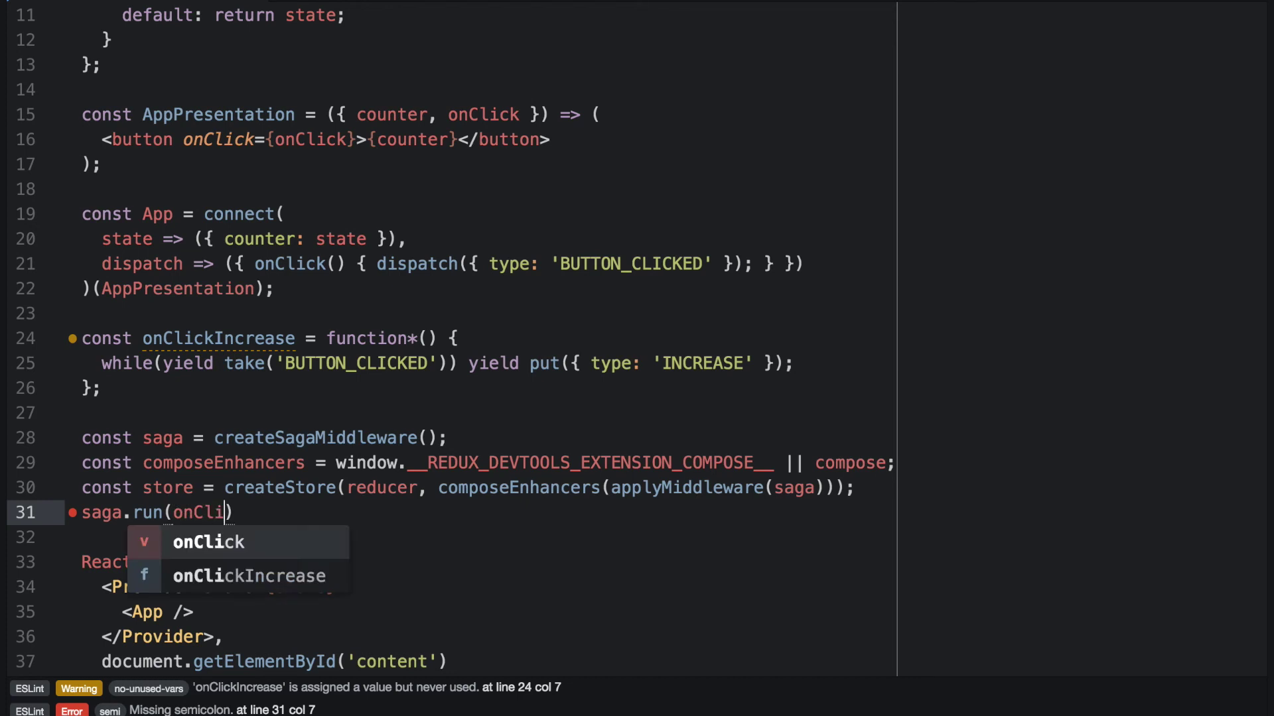
click(248, 576)
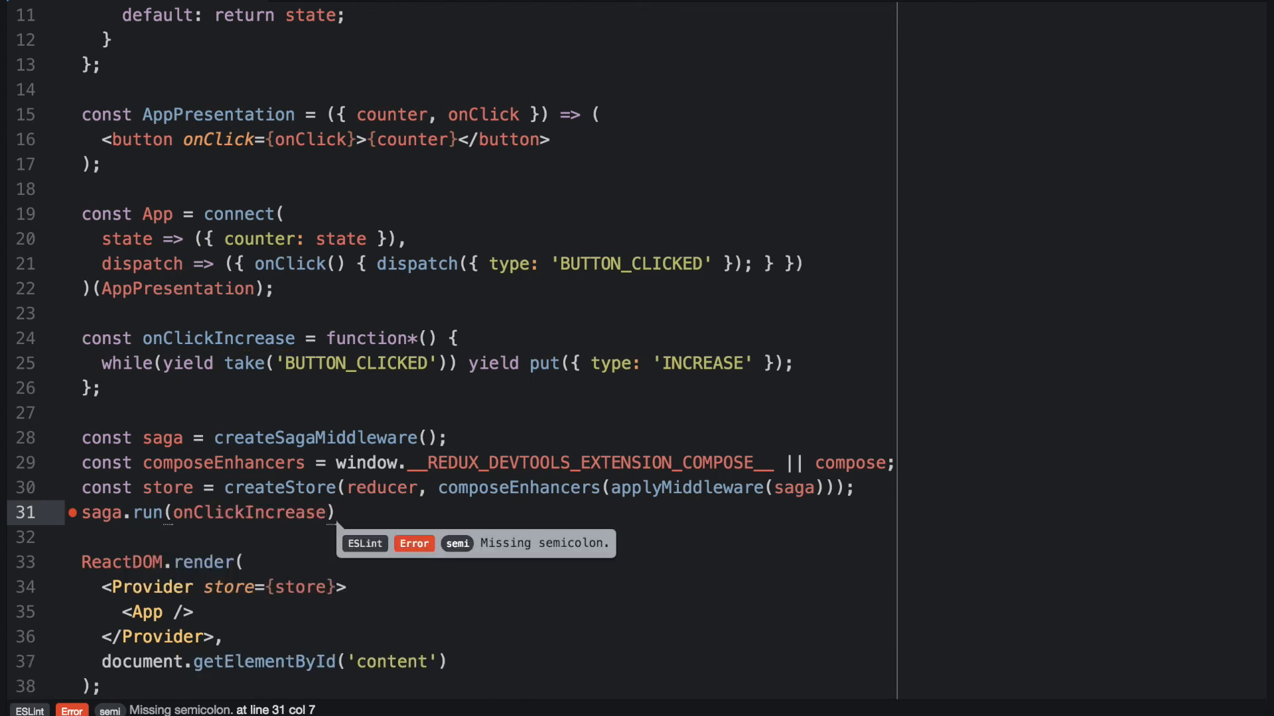
text(;)
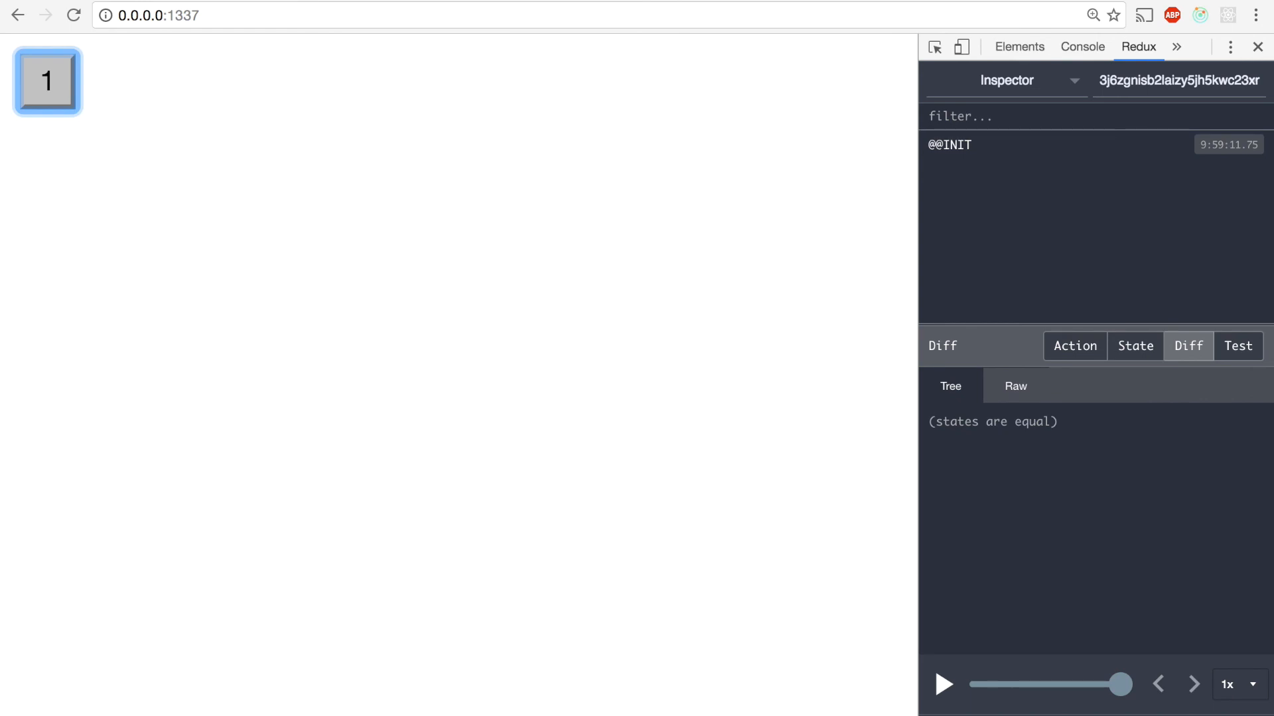
- Click the counter button three times, raising it from 1 to 4 with actions logged
click(46, 83)
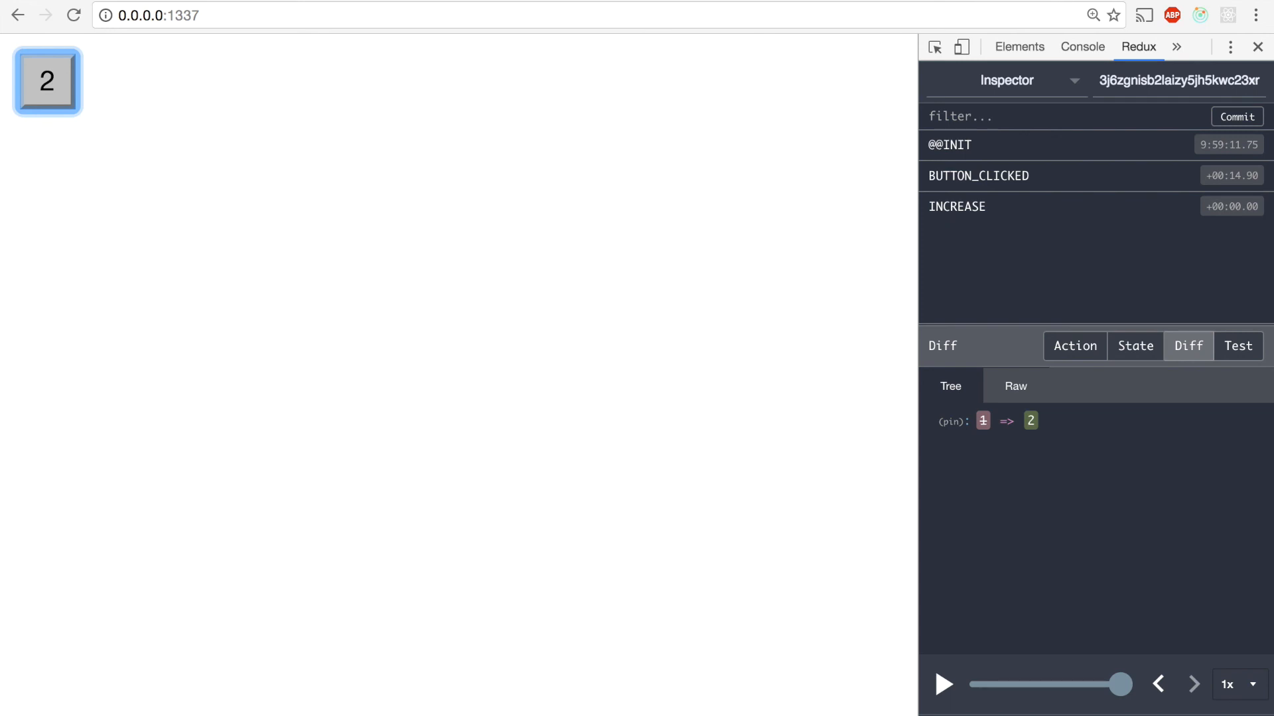
click(48, 82)
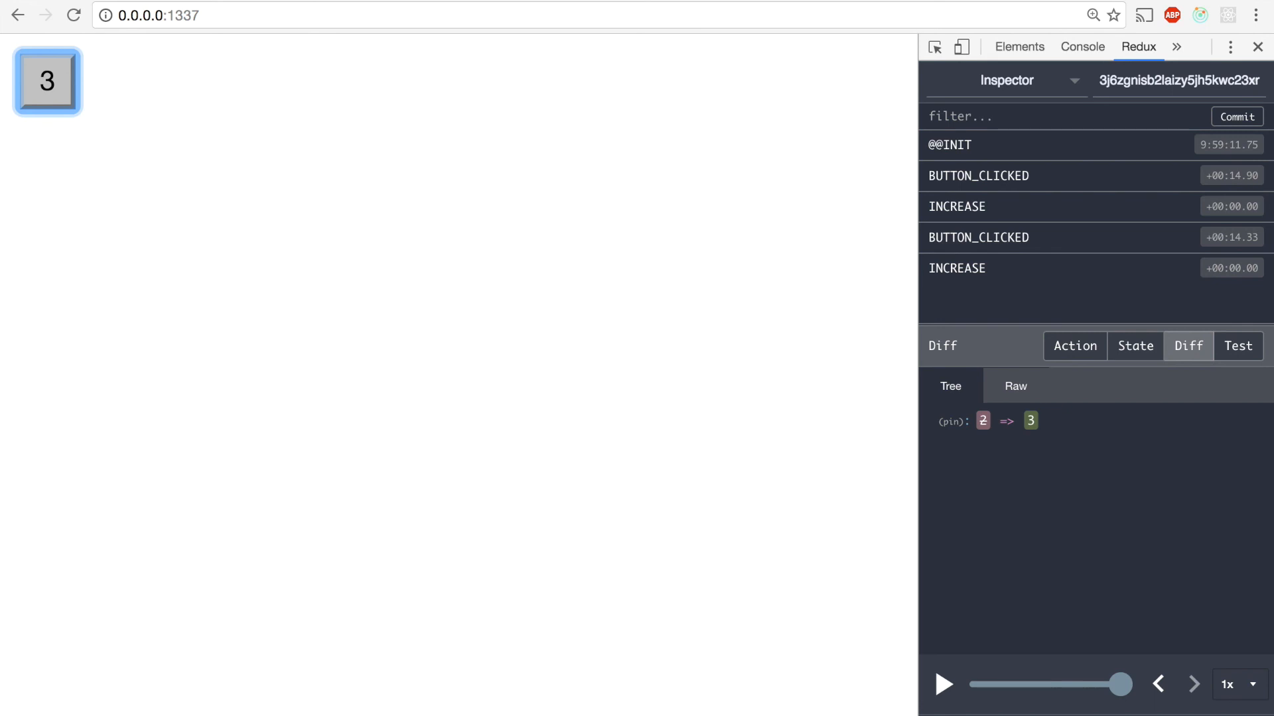
click(50, 85)
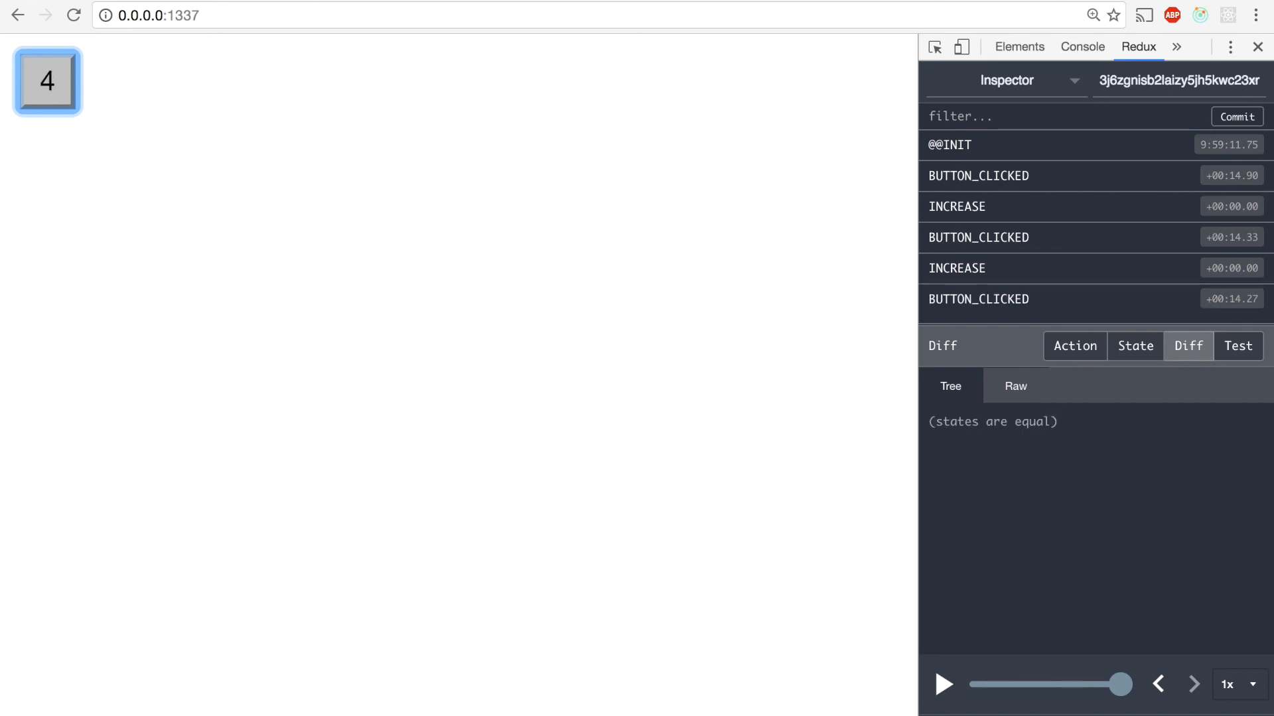